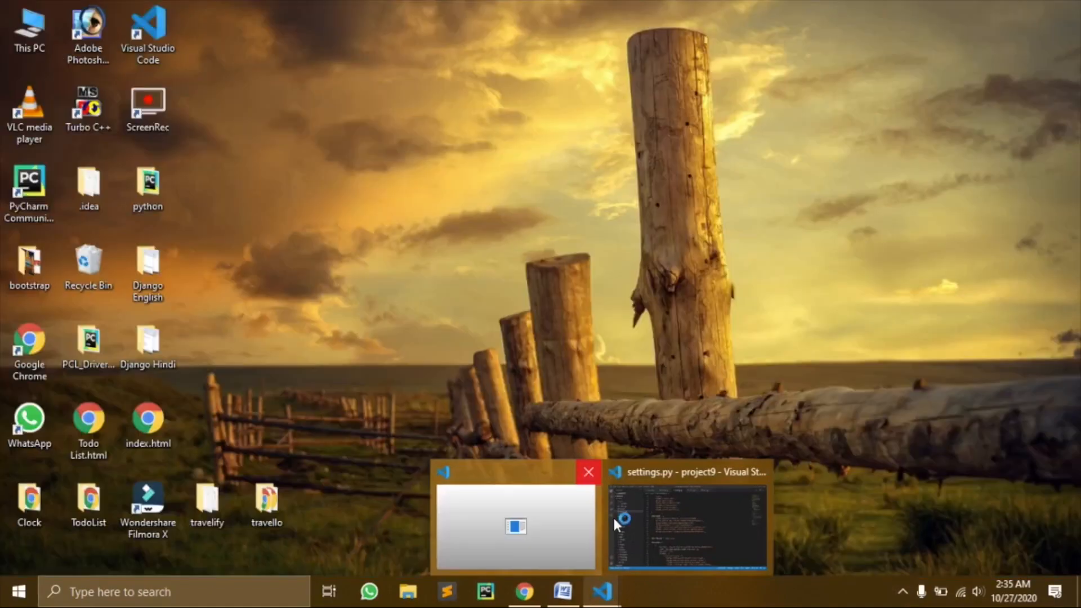
- Bring settings.py forward and review DATABASES and INSTALLED_APPS with travello.apps.TravelloConfig
left_click(686, 525)
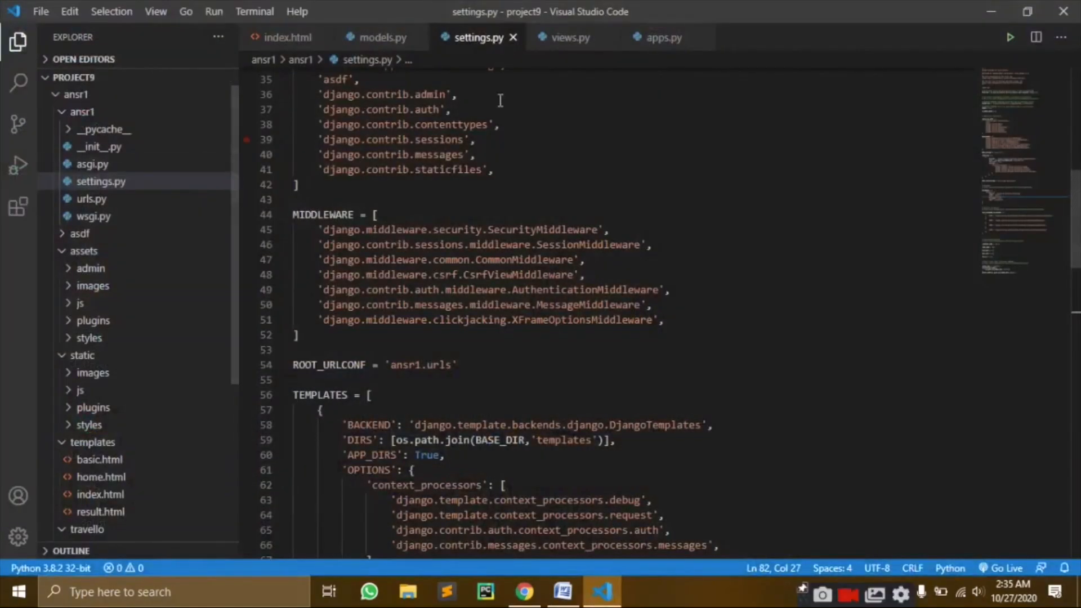
scroll("down", 3)
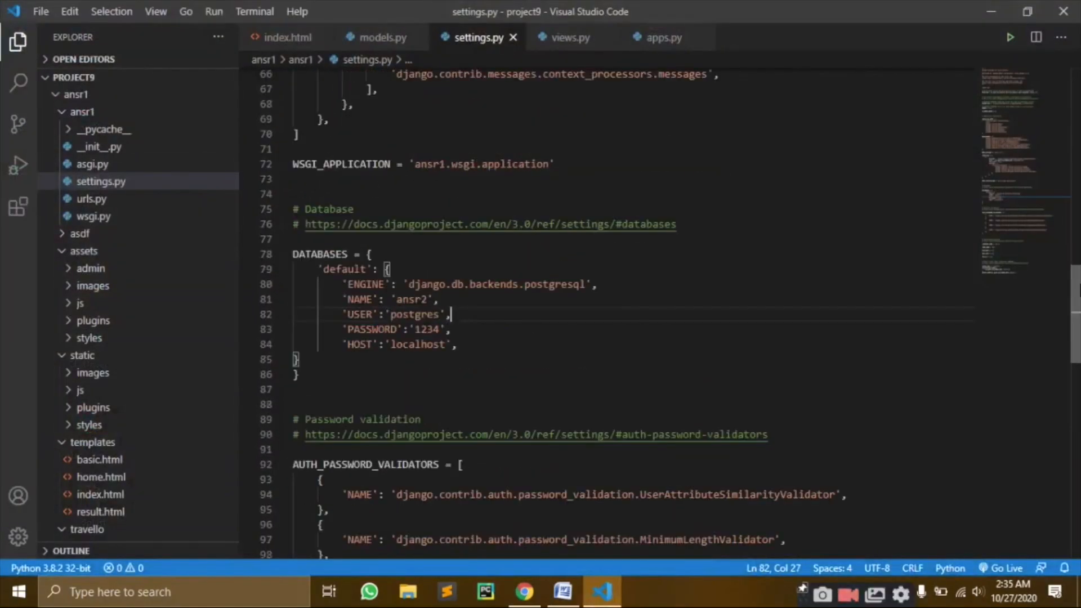
scroll("up", 3)
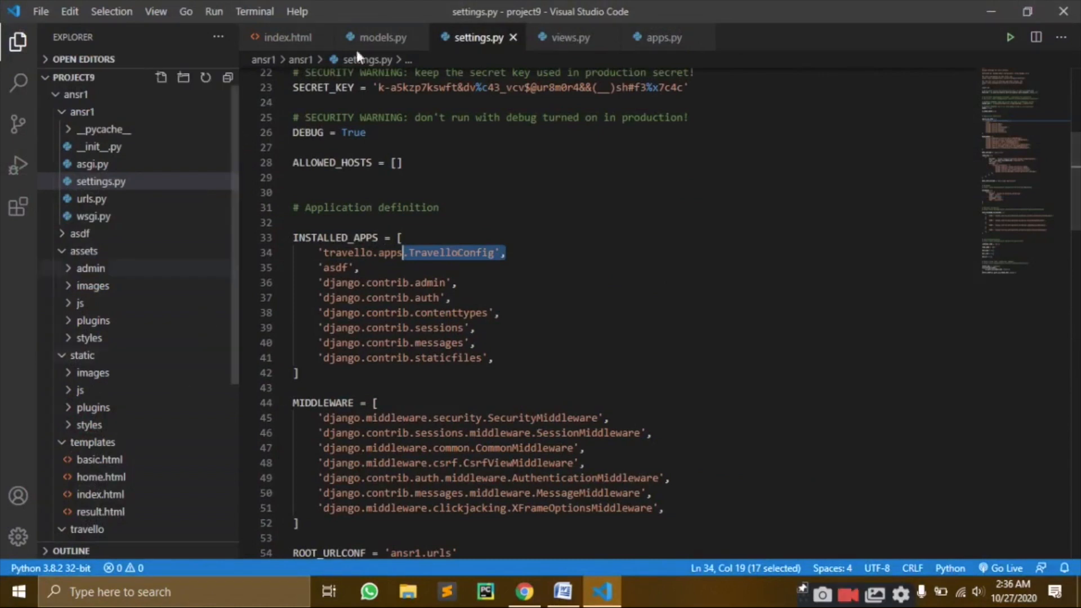
left_click(665, 38)
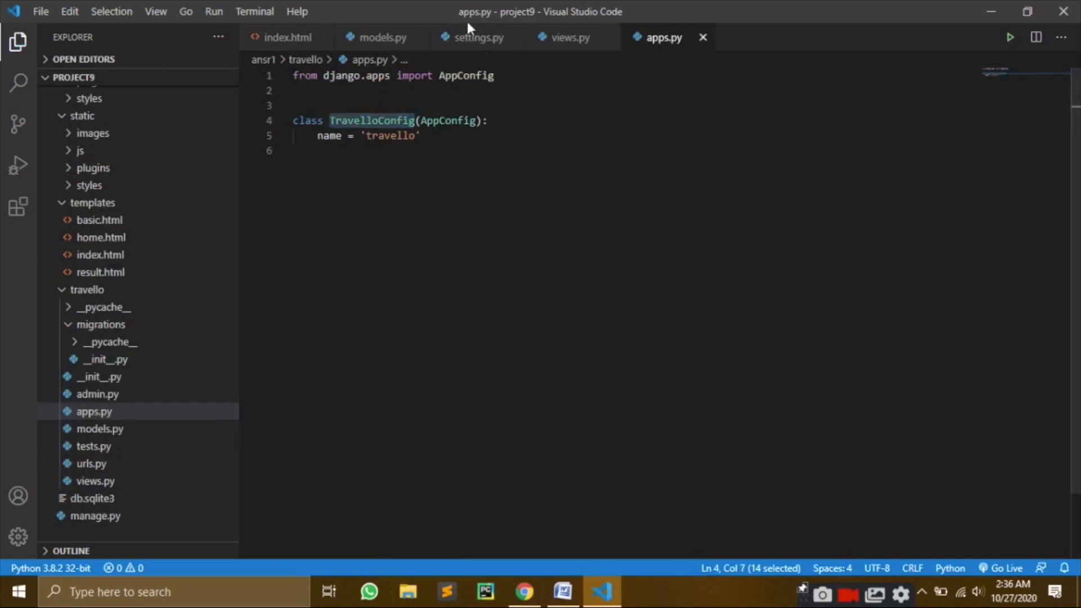
left_click(474, 38)
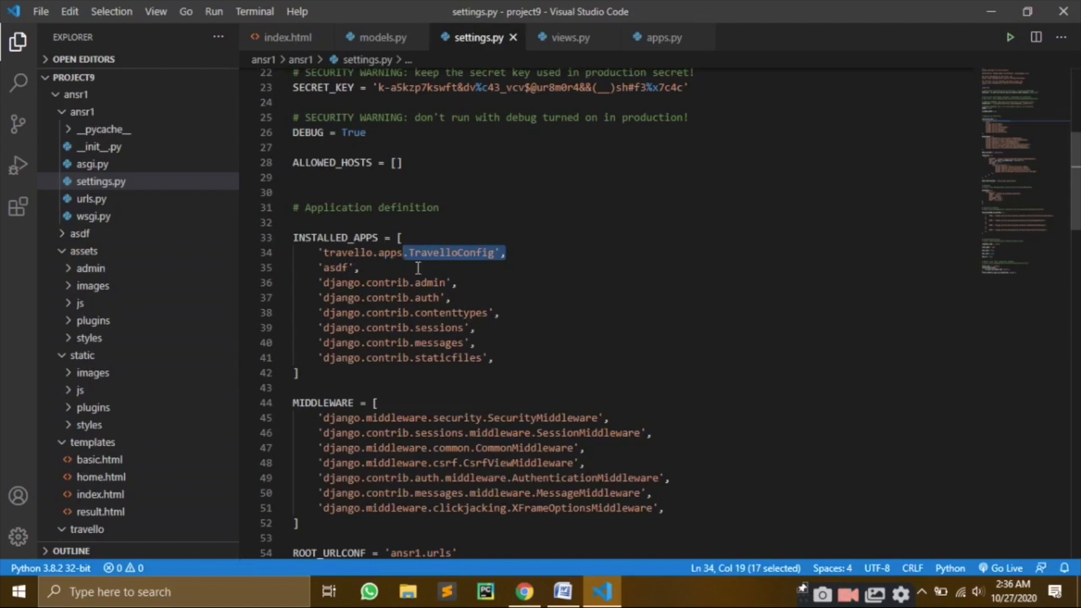
mouse_move(867, 223)
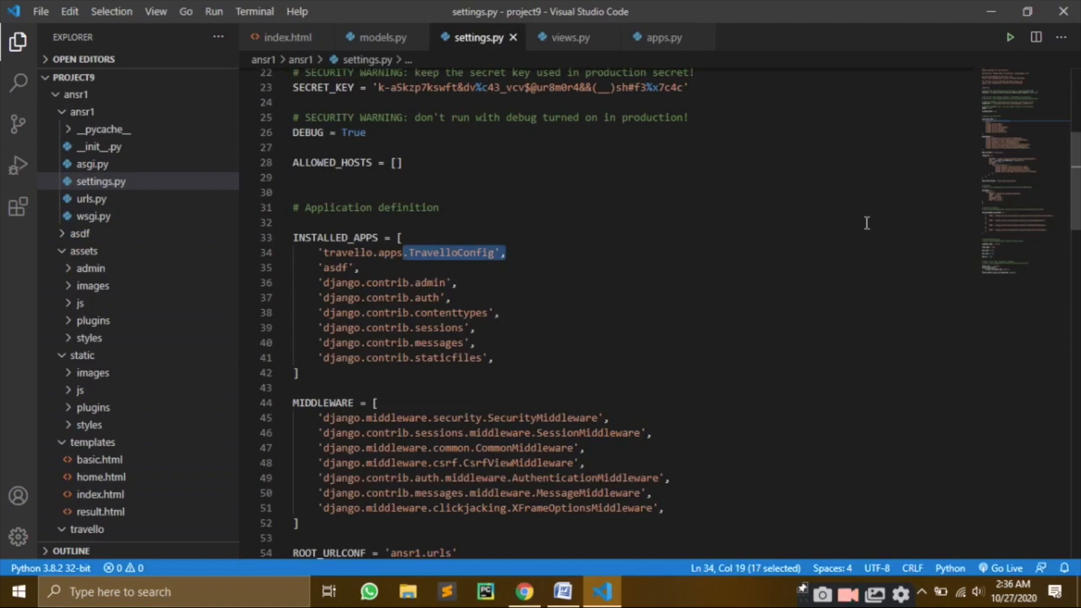
scroll("down", 3)
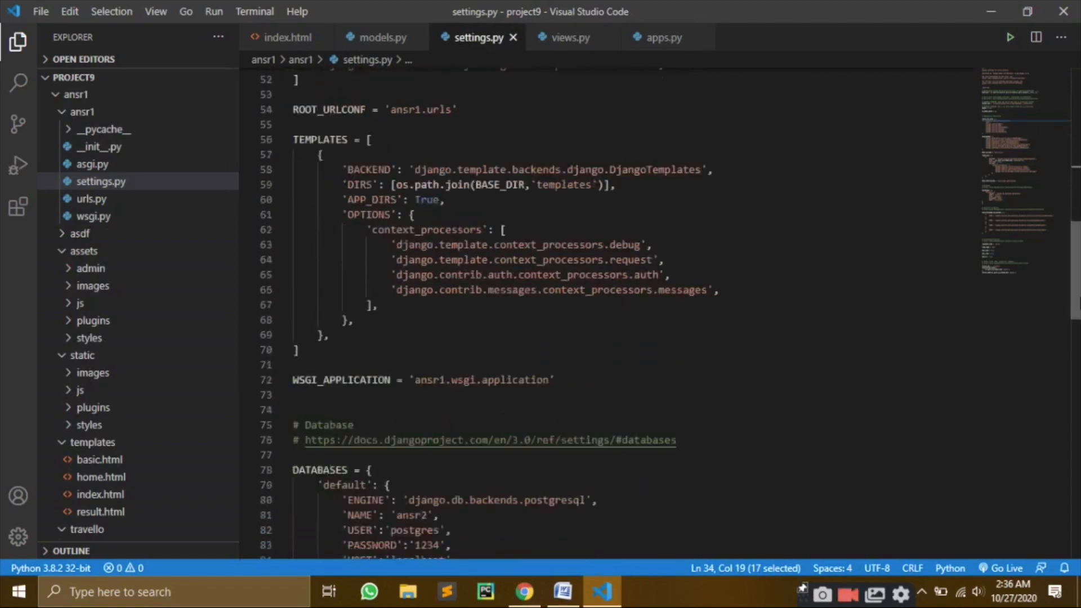
scroll("down", 3)
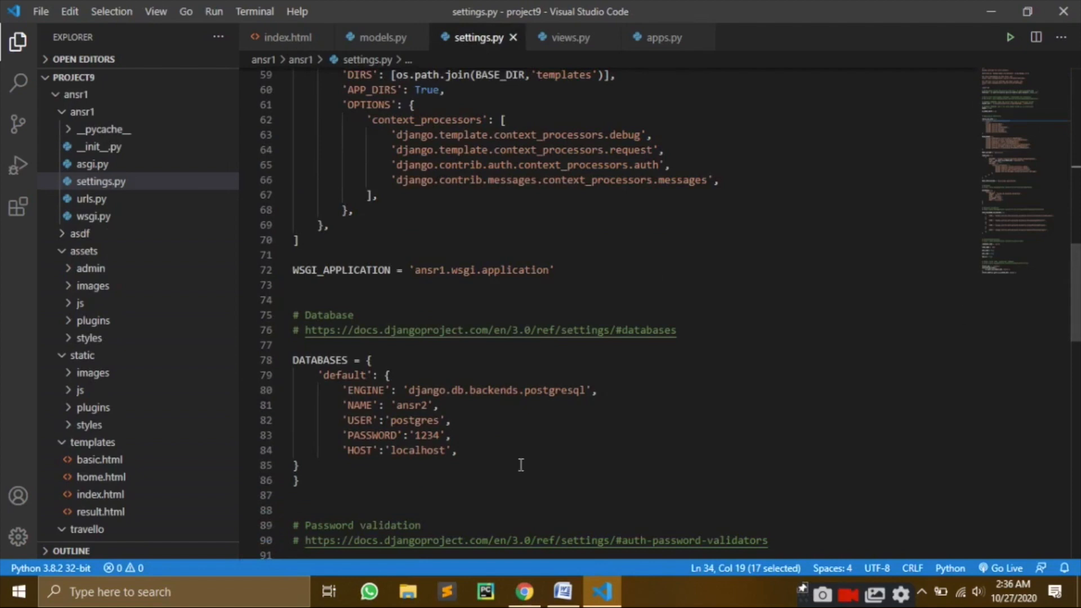
mouse_move(582, 474)
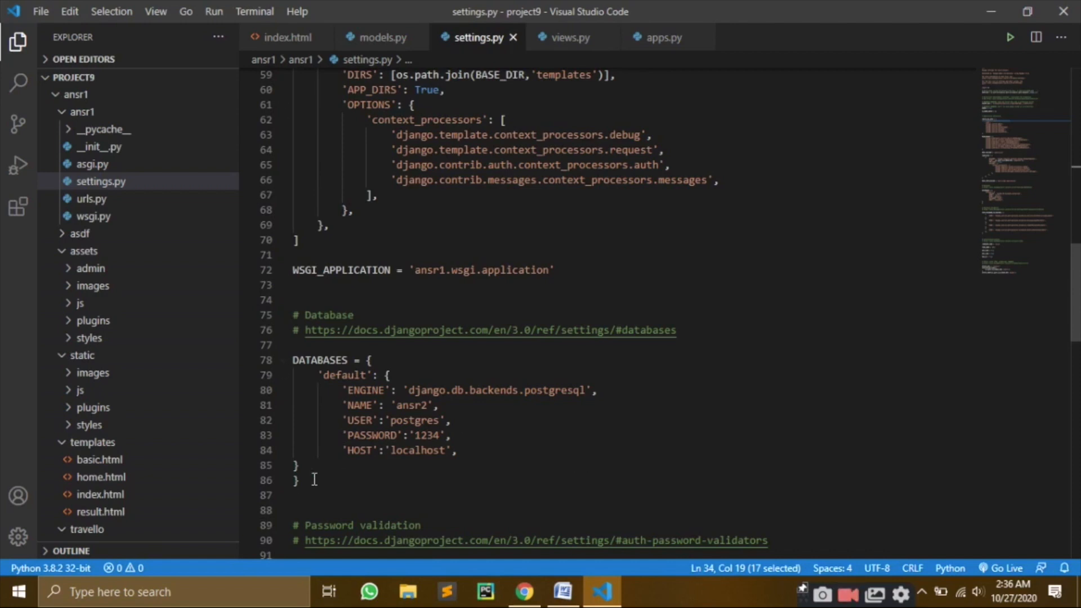
left_click(298, 480)
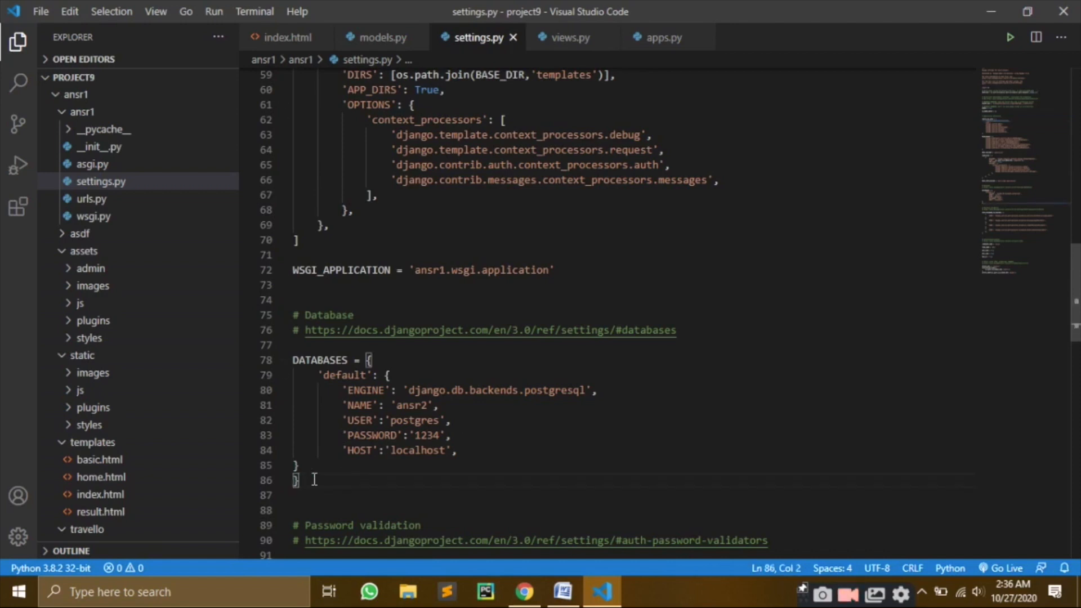
key("Backspace")
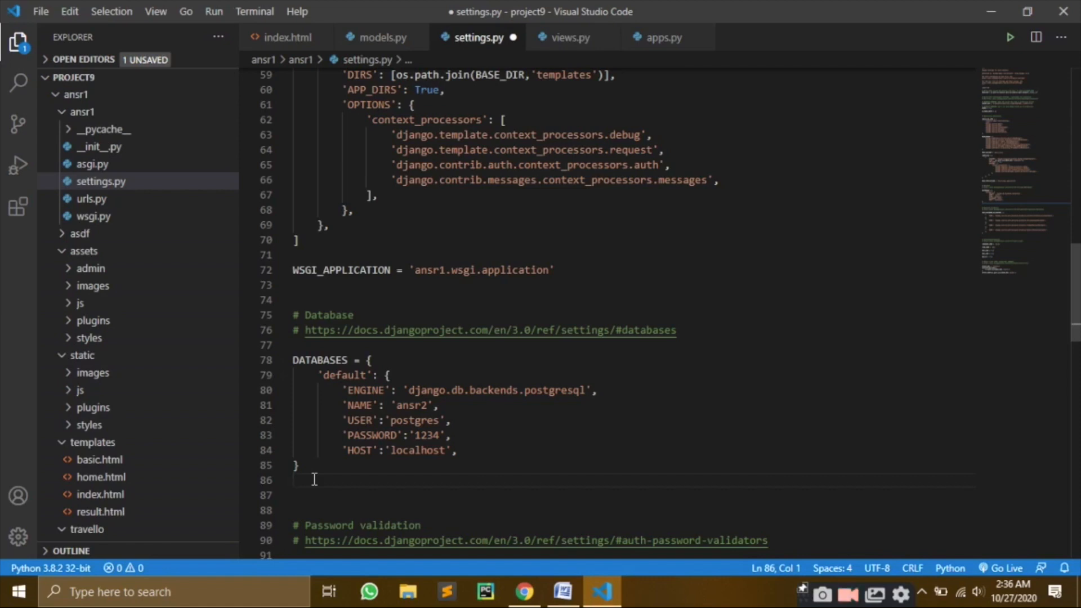
left_click(584, 269)
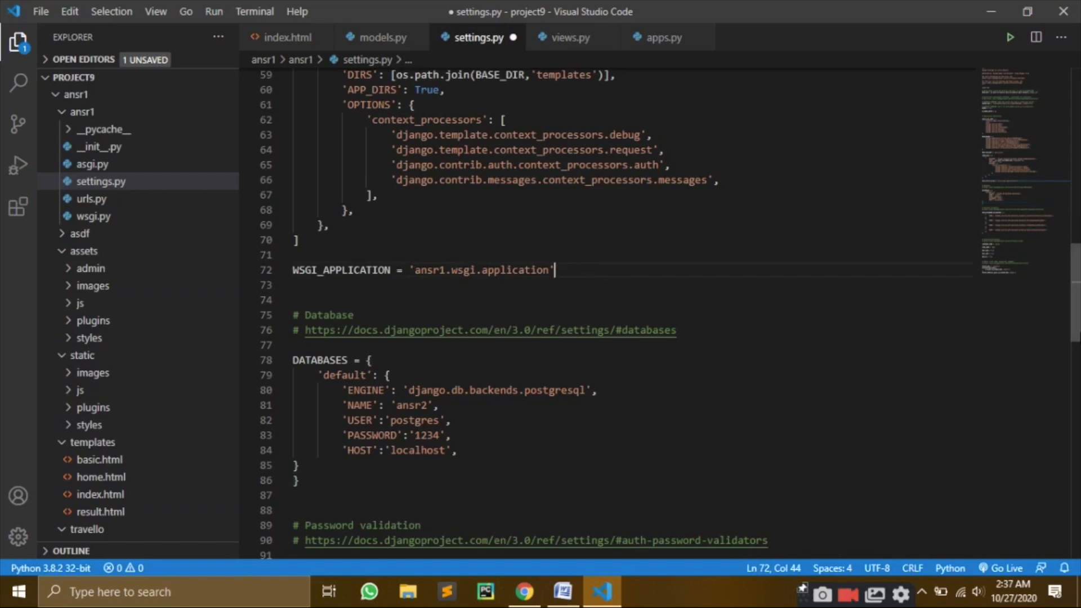
scroll("up", 3)
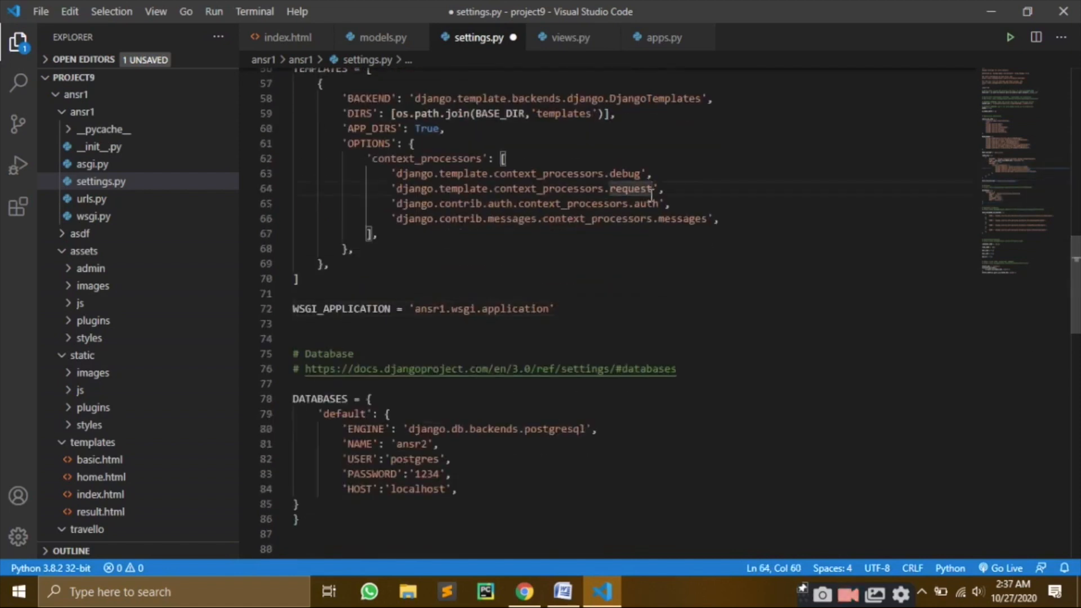
key("Ctrl+s")
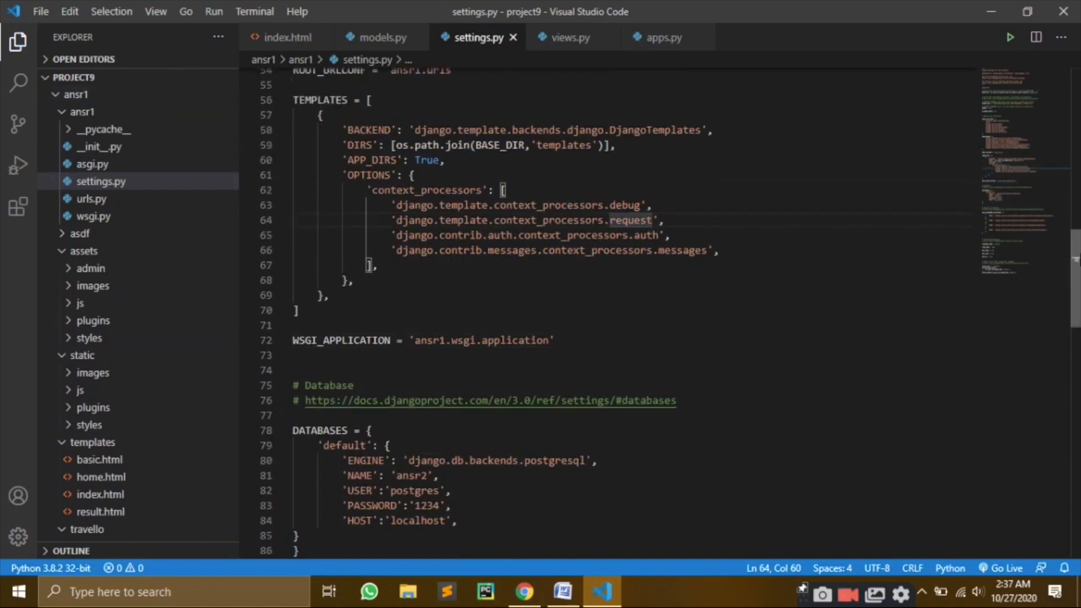
scroll("up", 3)
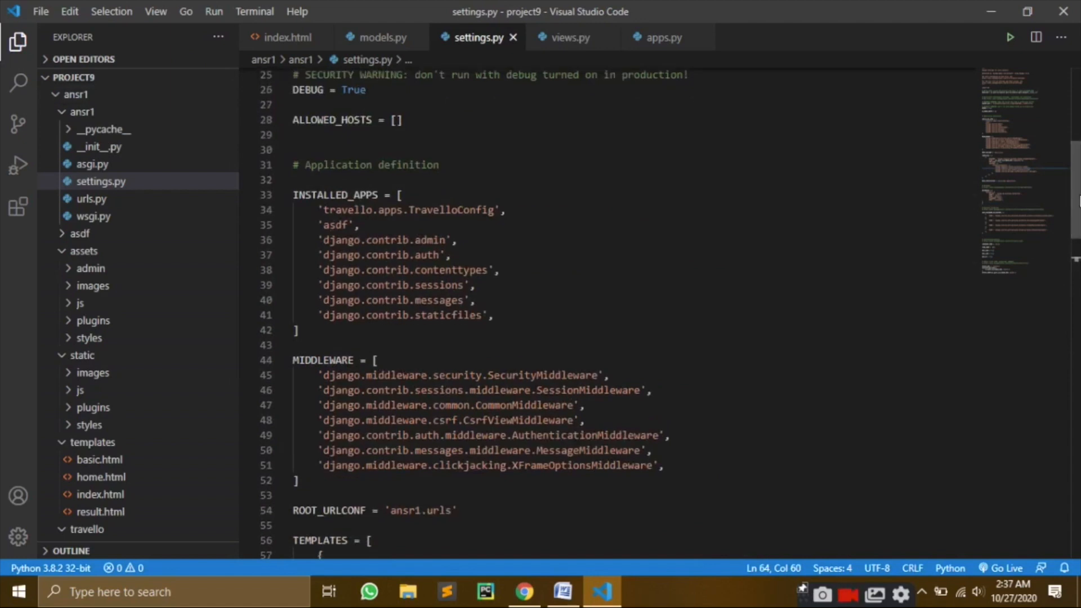
mouse_move(178, 96)
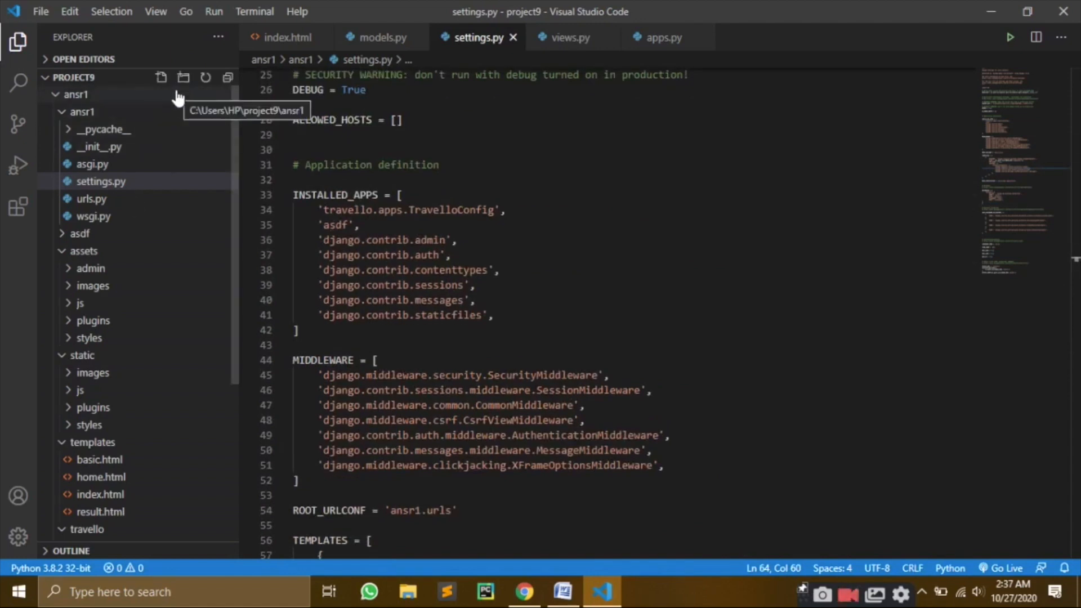
- Run python manage.py makemigrations in a terminal at ansr1, creating travello 0001_initial
right_click(77, 95)
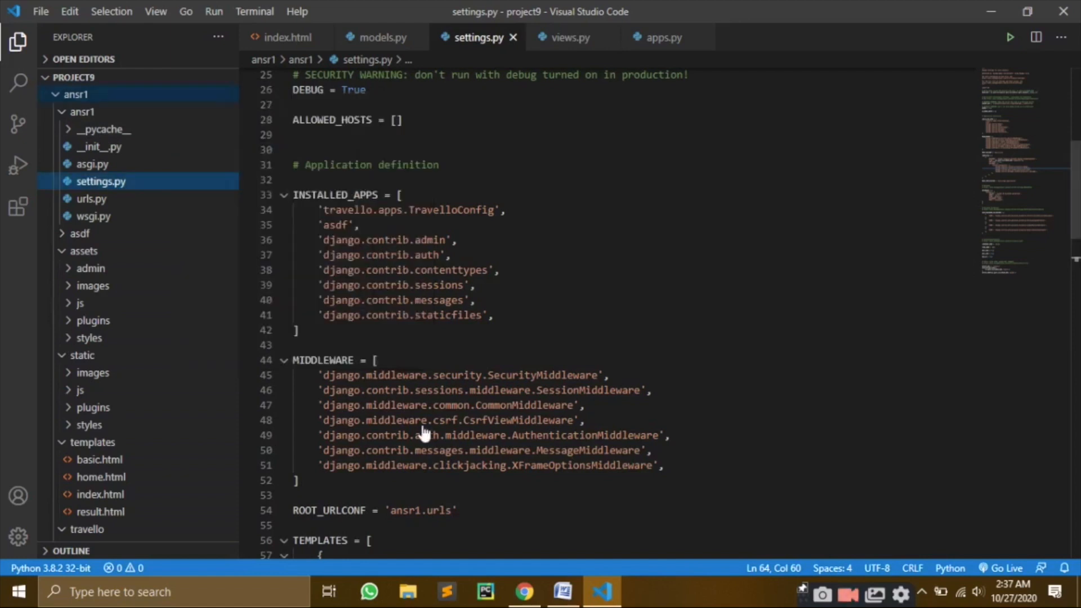
key("ctrl+`")
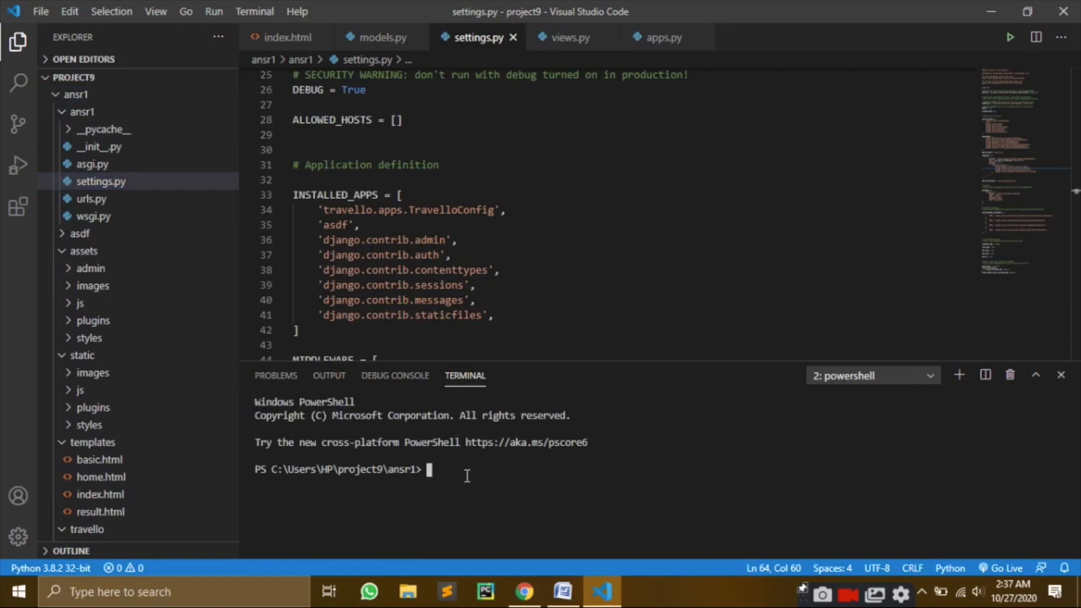
type("python manage.py runserver")
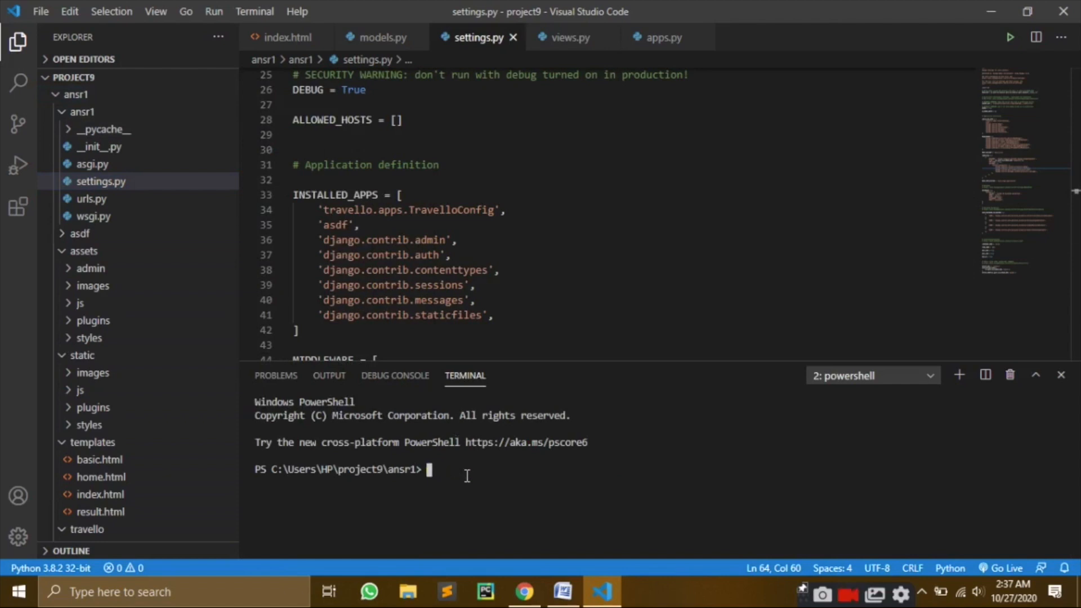
type("python manage.py runser")
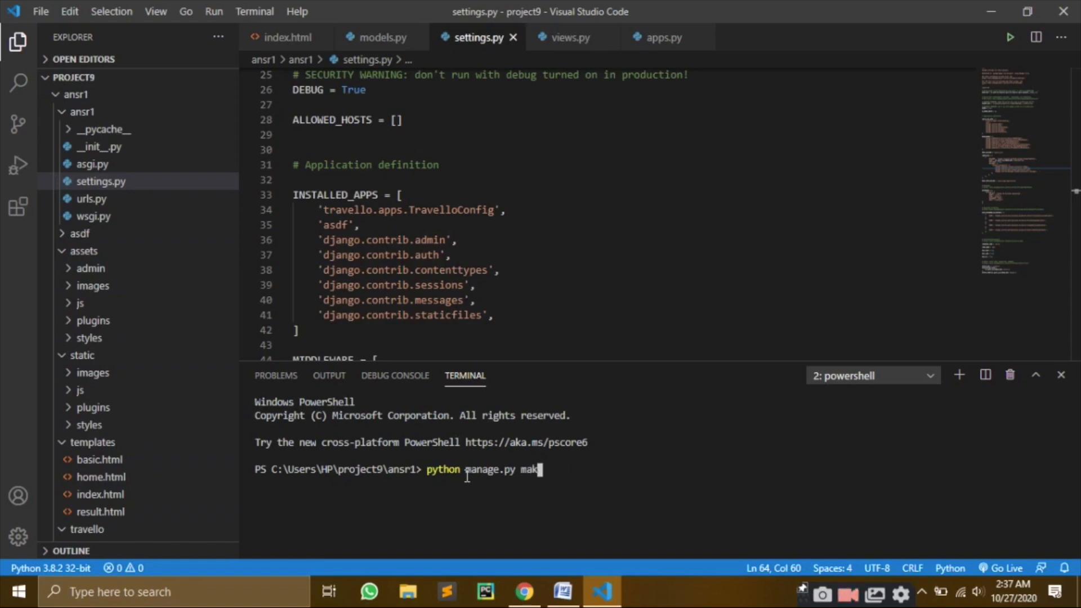
type("emigrati")
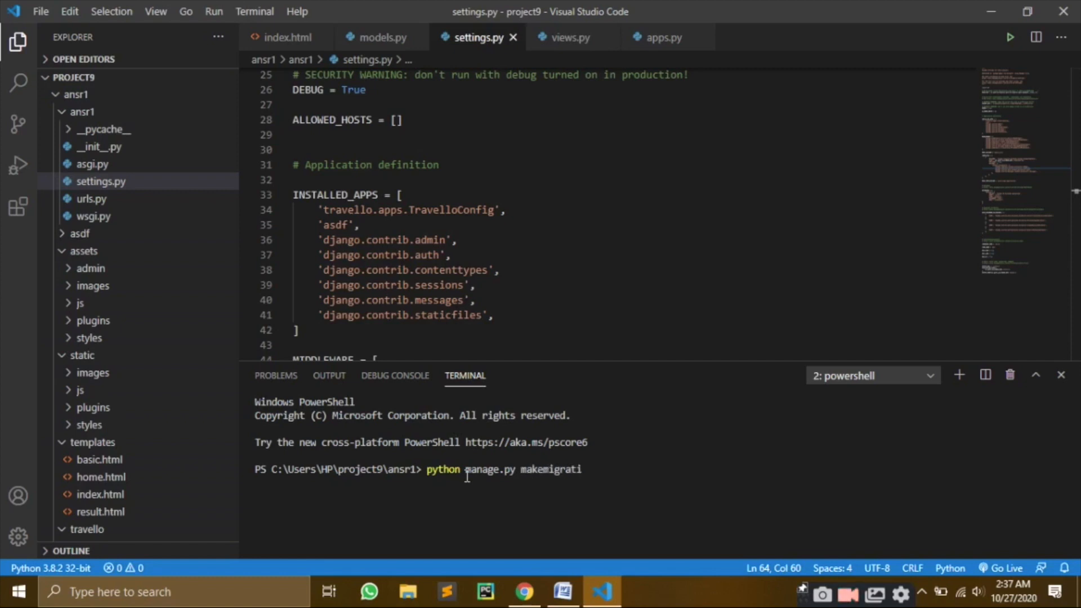
type("ons")
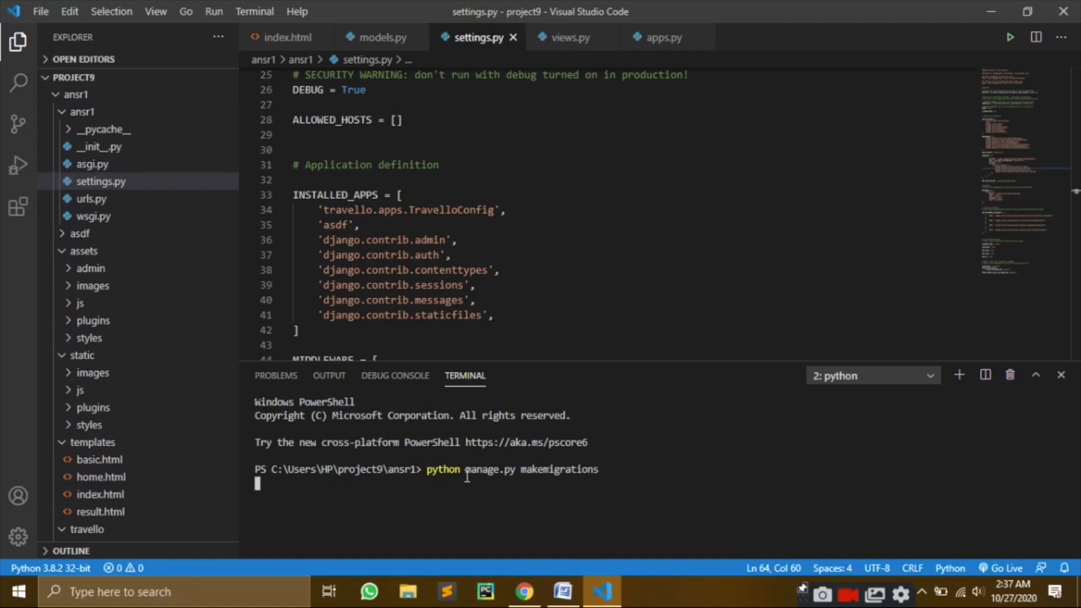
key("Enter")
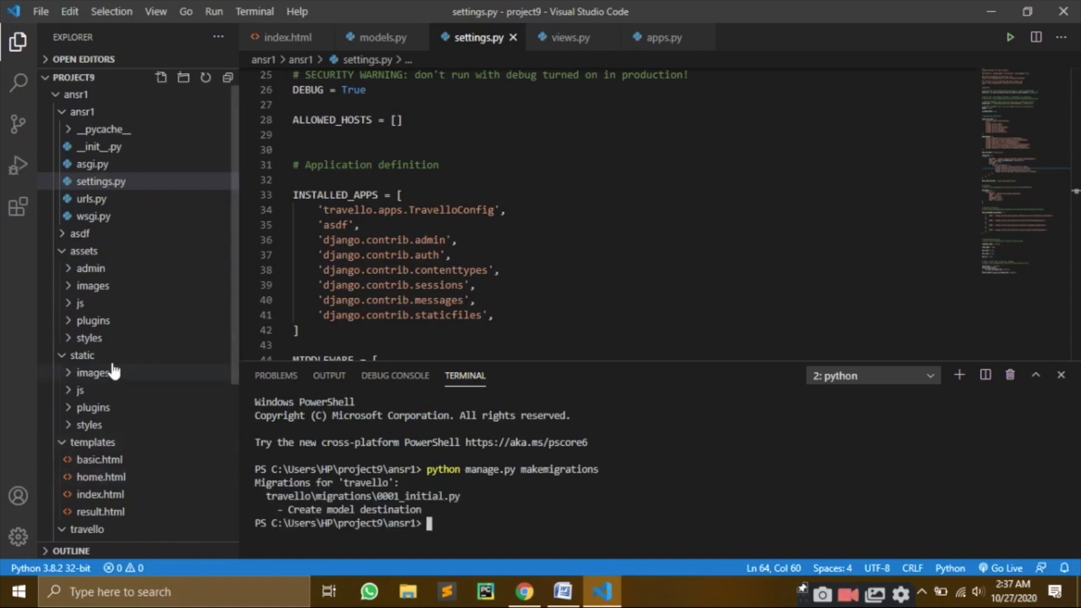
- Tidy the Explorer tree and view 0001_initial.py's CreateModel with id, desc and name fields
left_click(82, 355)
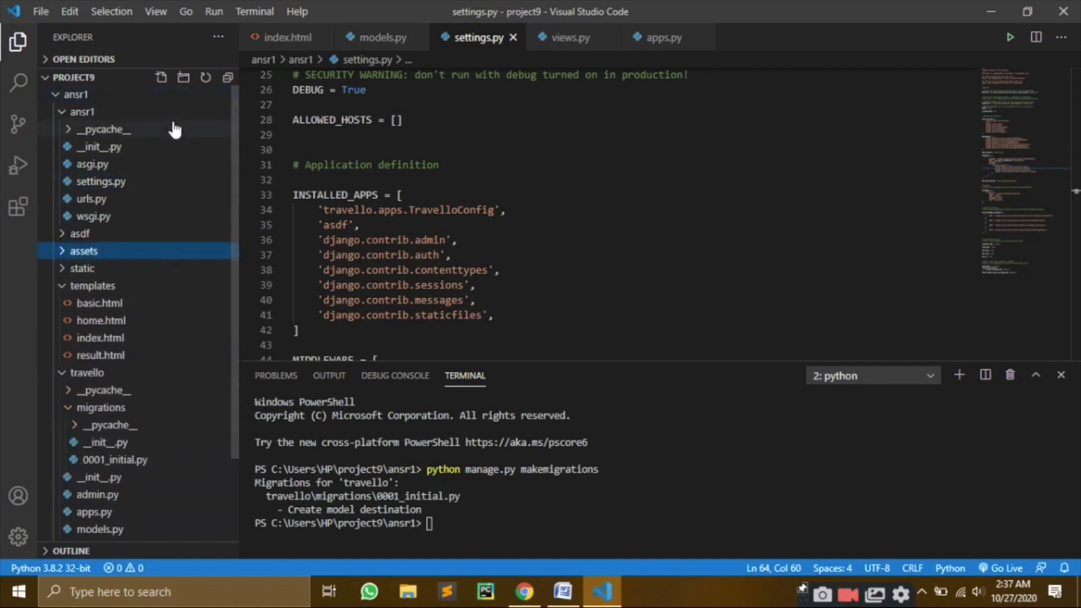
left_click(81, 112)
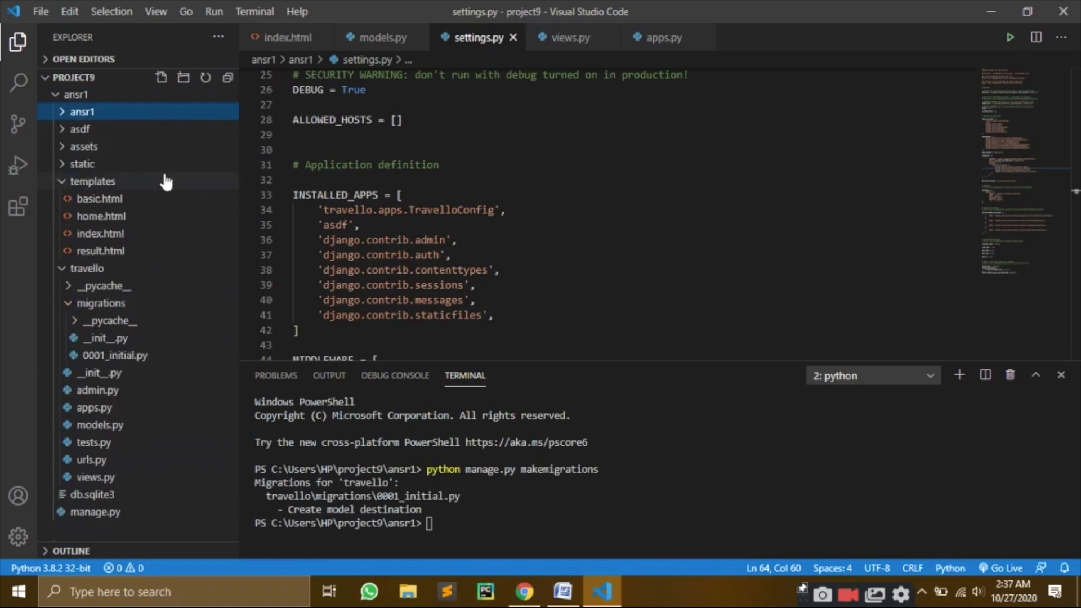
left_click(93, 180)
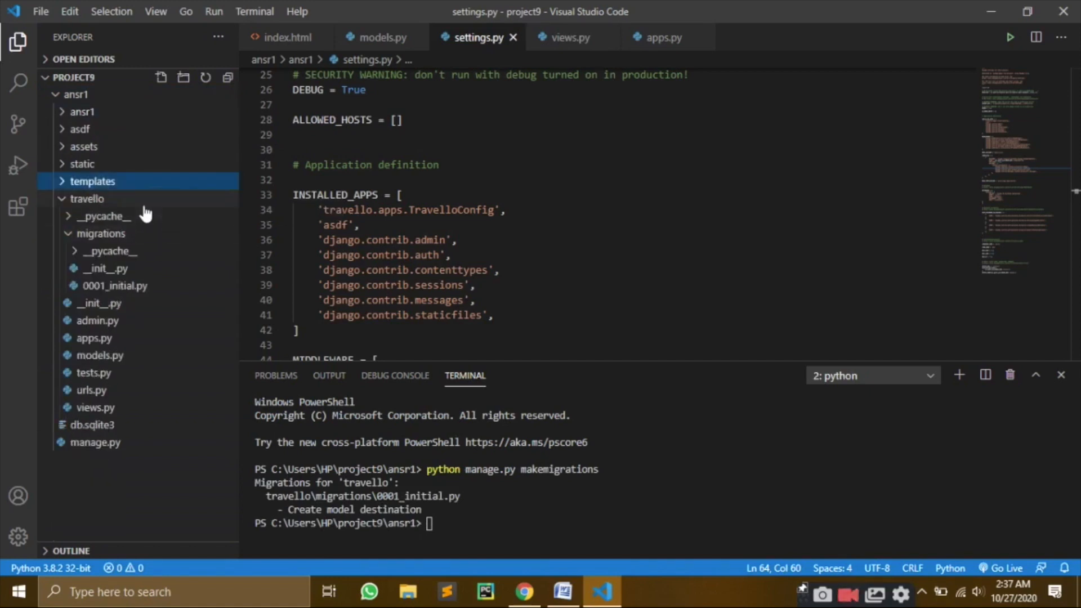
left_click(101, 233)
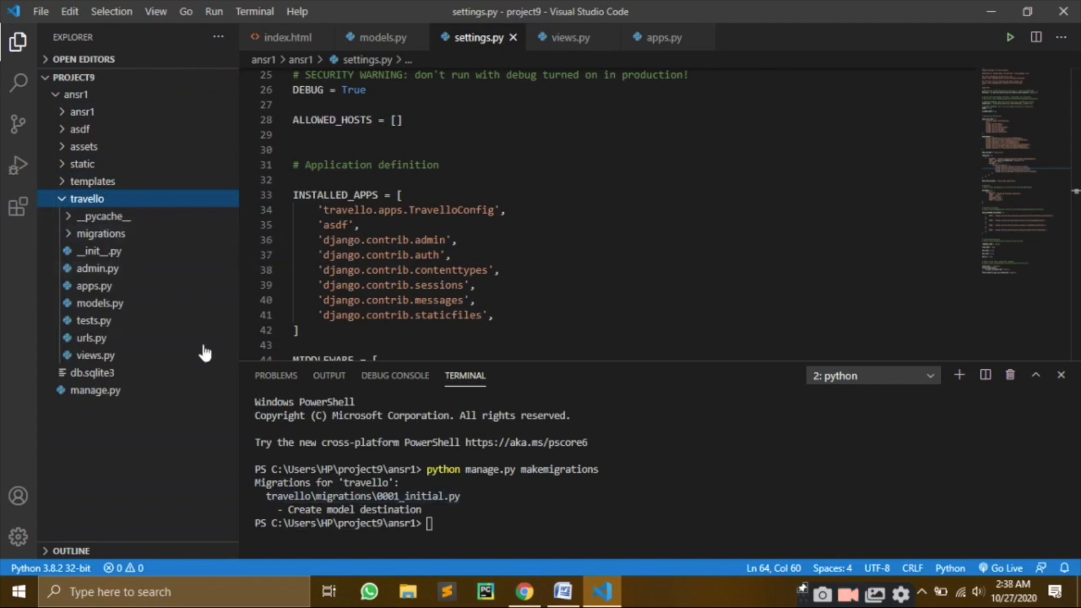
left_click(101, 234)
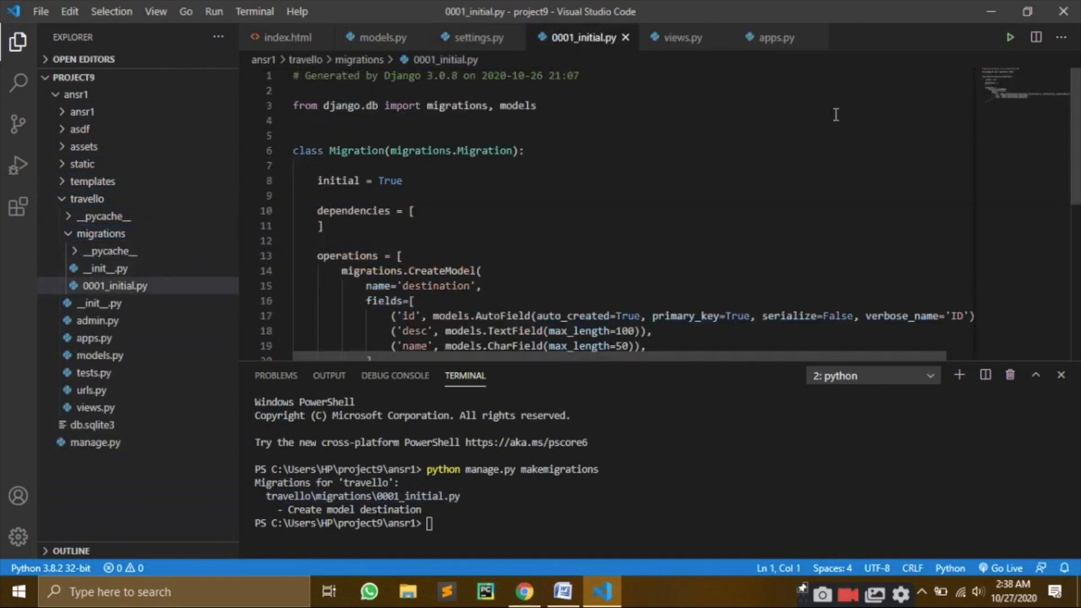
scroll("down", 3)
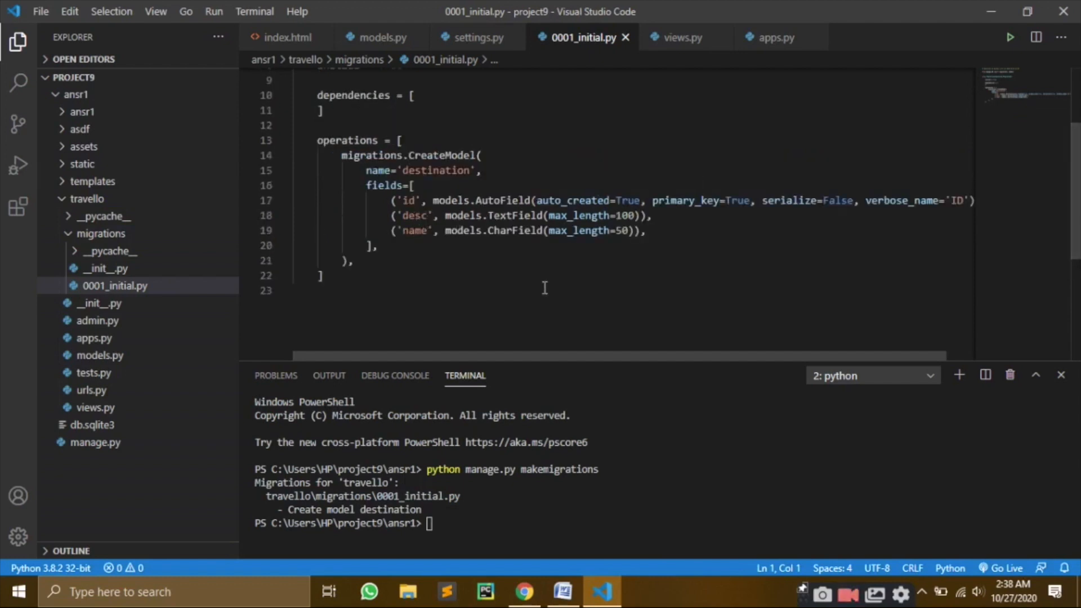
mouse_move(670, 299)
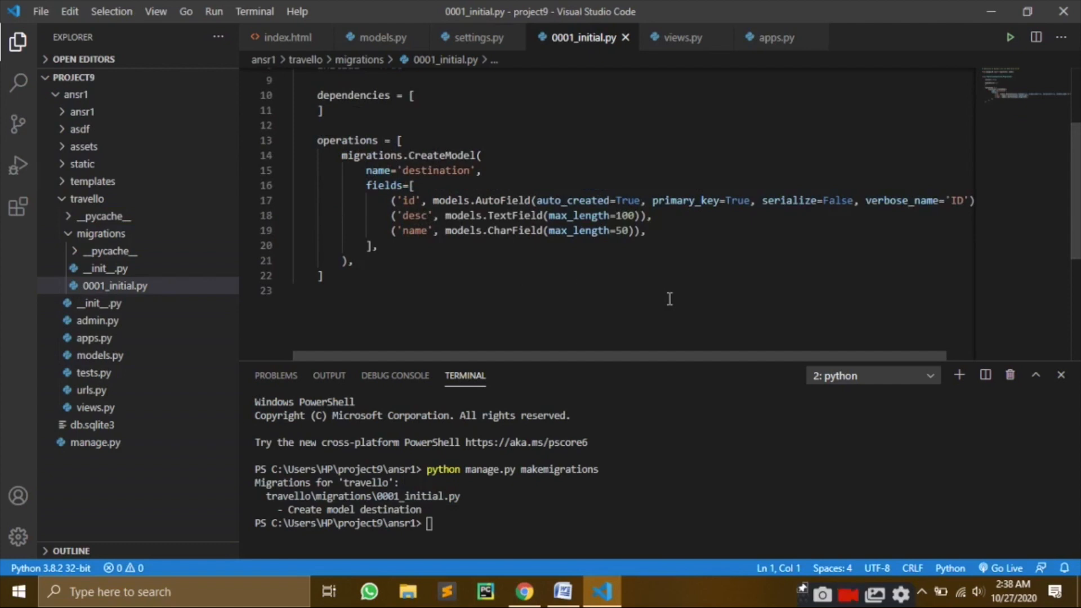
mouse_move(239, 273)
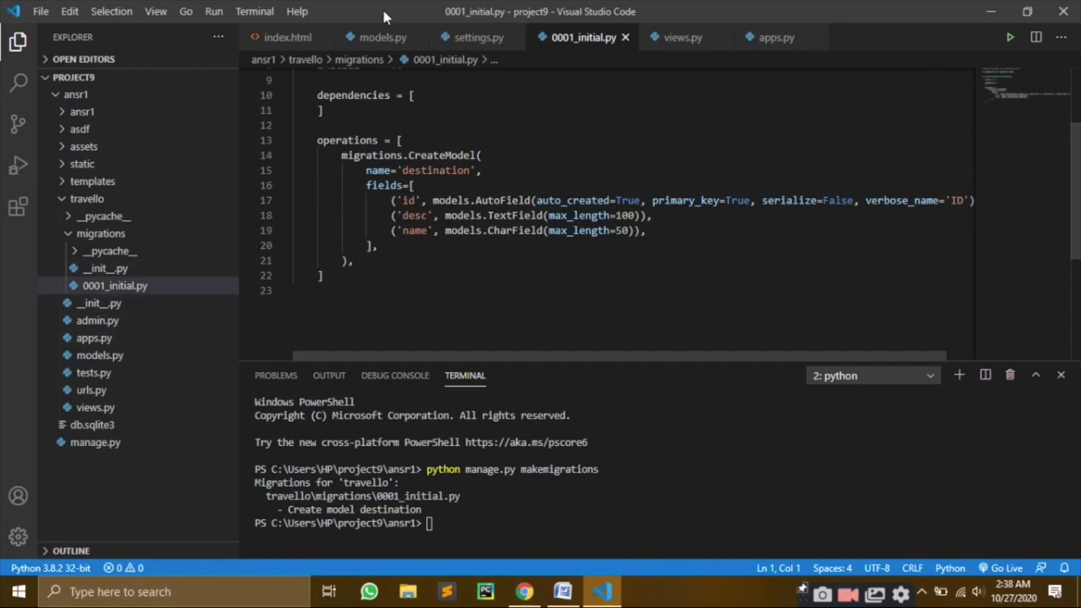
- Rerun makemigrations from models.py, choosing option 1 with default value for new fields
left_click(376, 37)
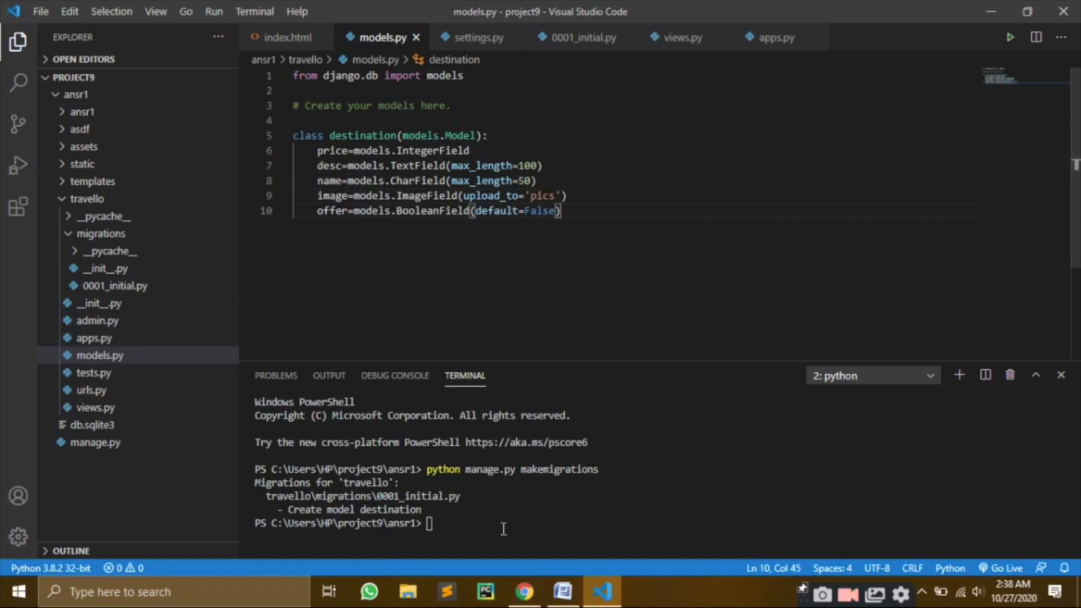
type("python manage.py makemigrations")
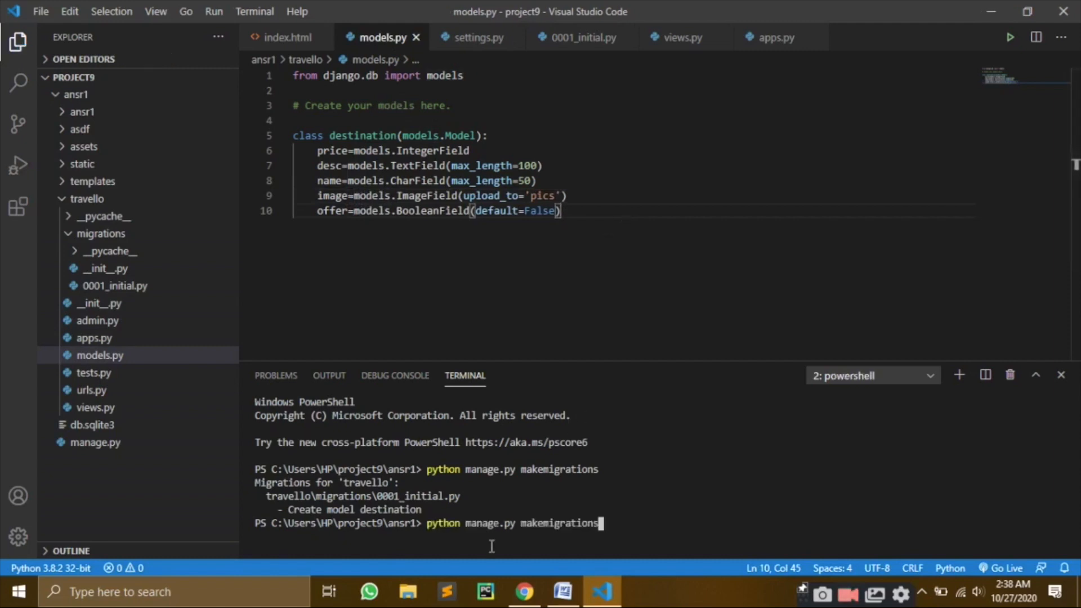
key("Enter")
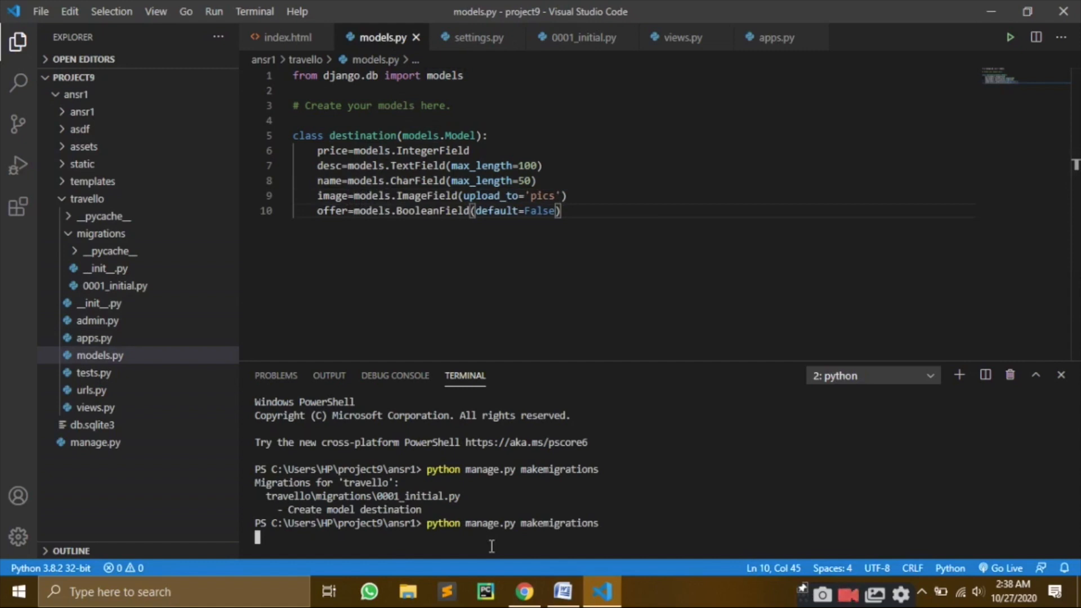
key("Enter")
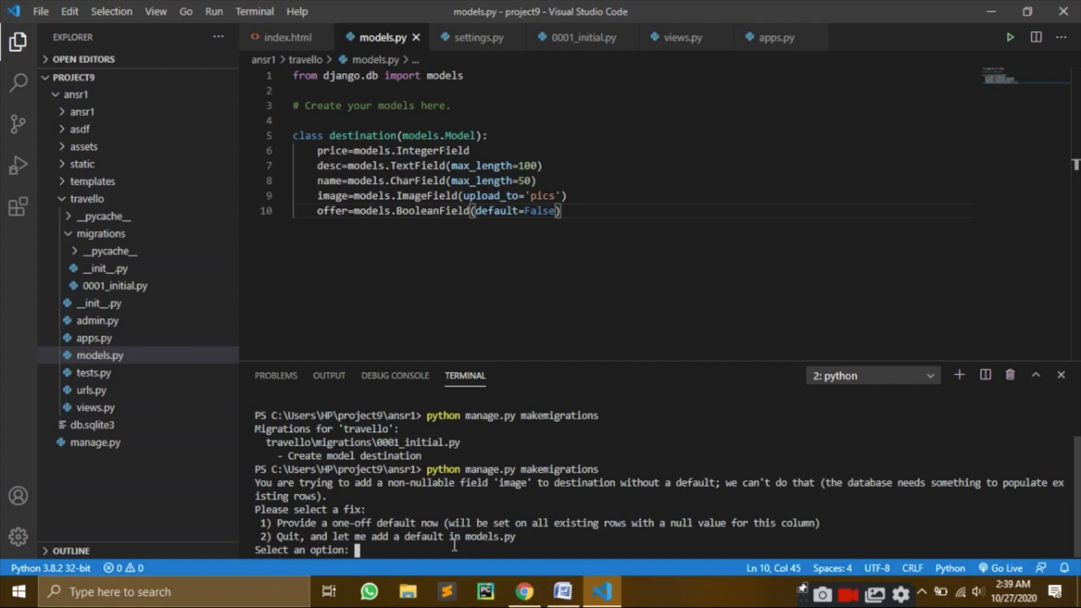
type("1")
type("0")
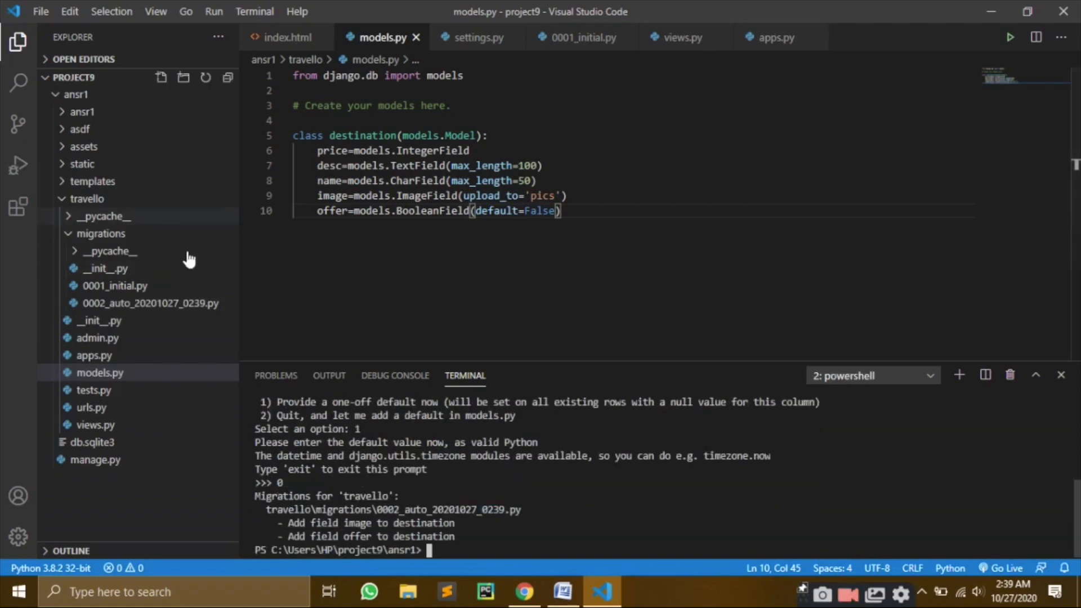
- View the generated 0002_auto migration adding image and offer fields to destination
left_click(148, 303)
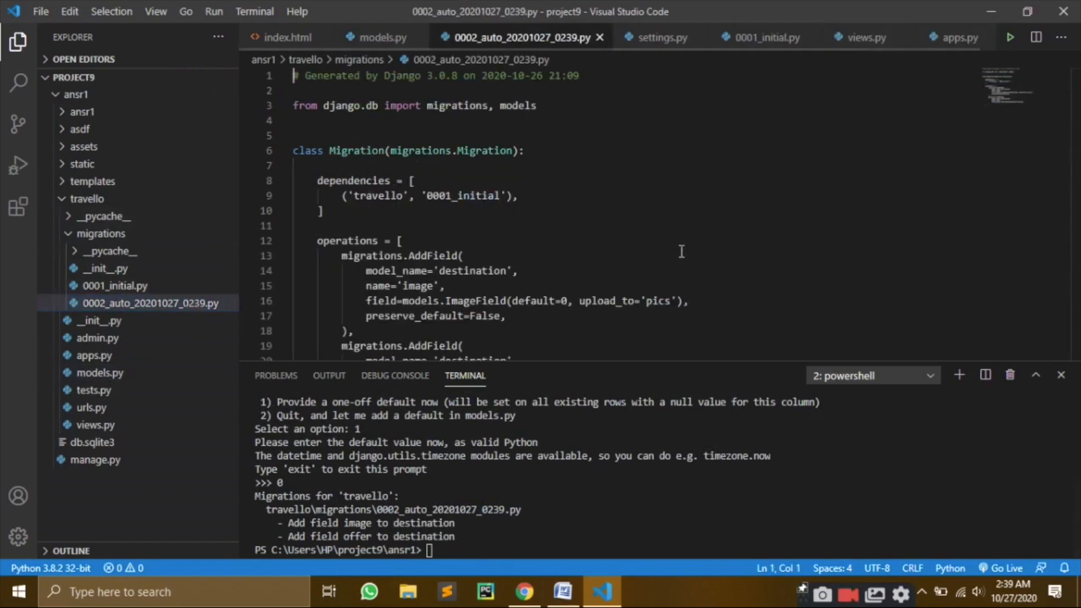
scroll("down", 3)
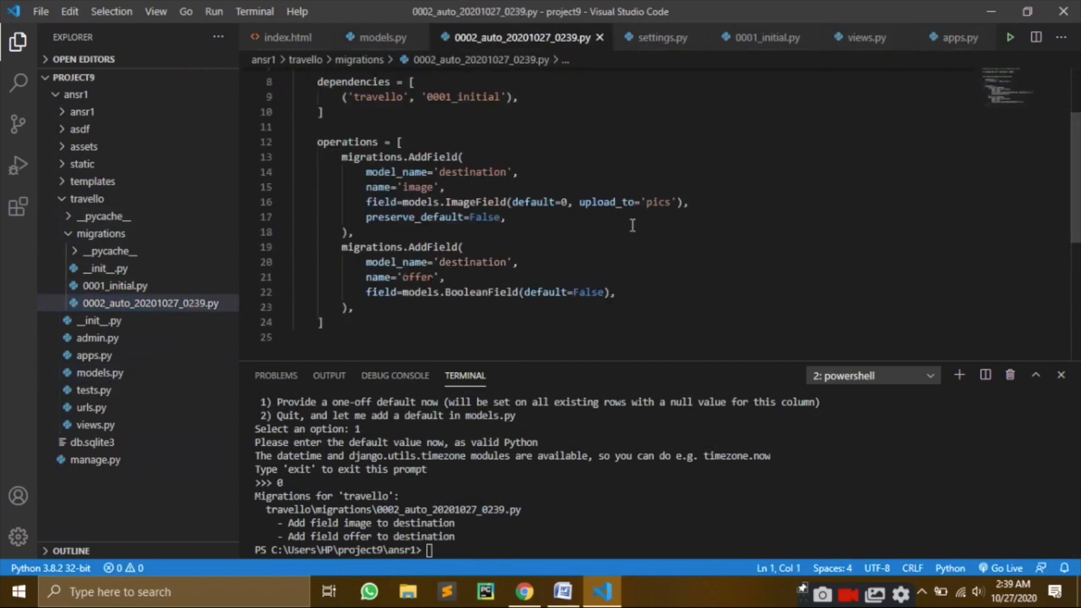
mouse_move(581, 274)
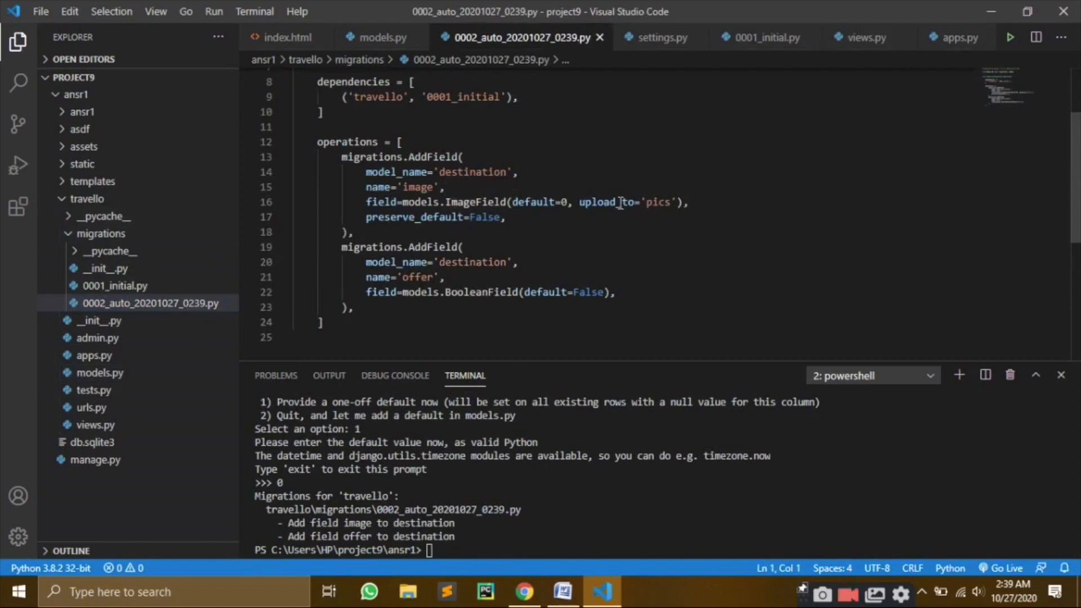
mouse_move(575, 261)
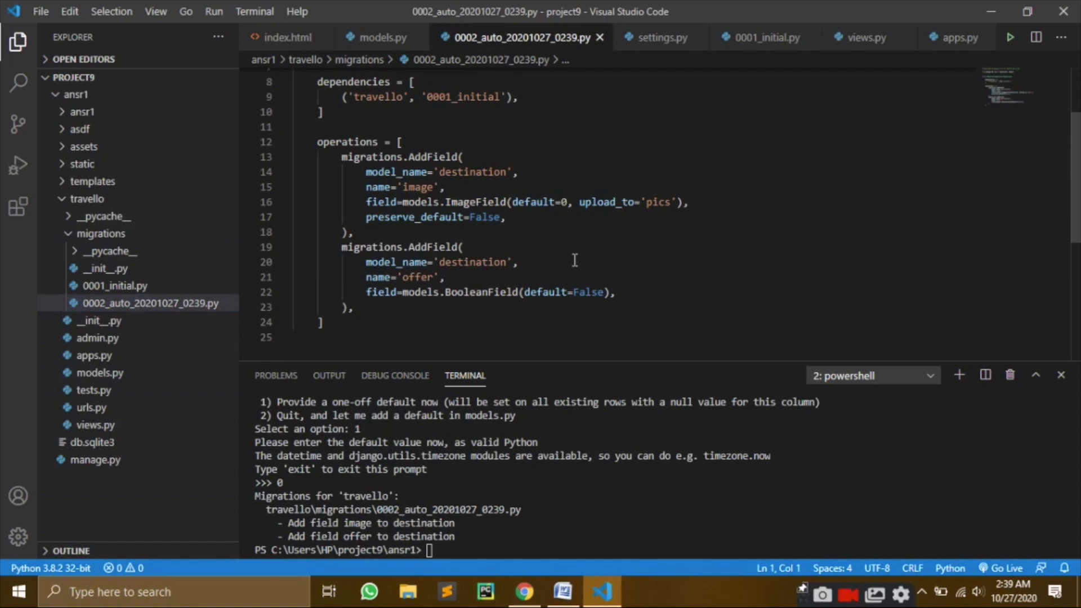
mouse_move(525, 592)
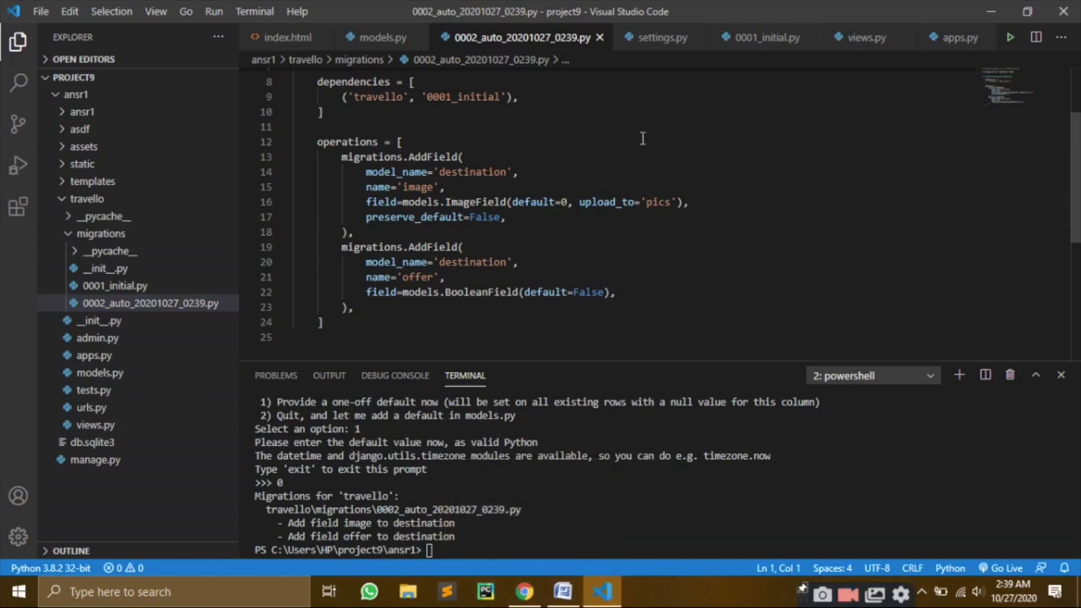
mouse_move(653, 43)
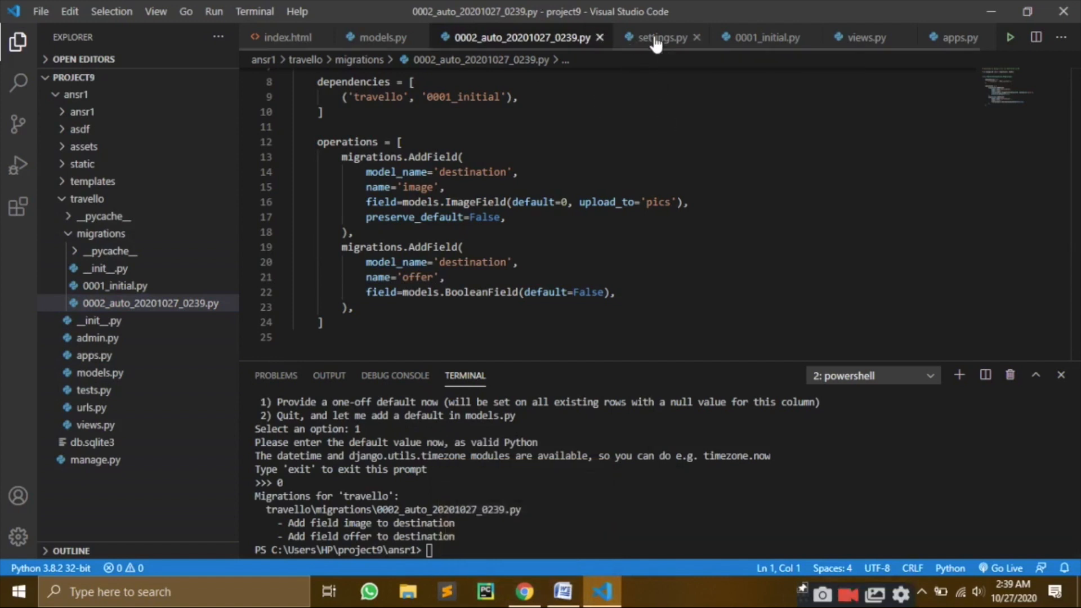
- Return to models.py with the destination fields and start another makemigrations command
left_click(656, 36)
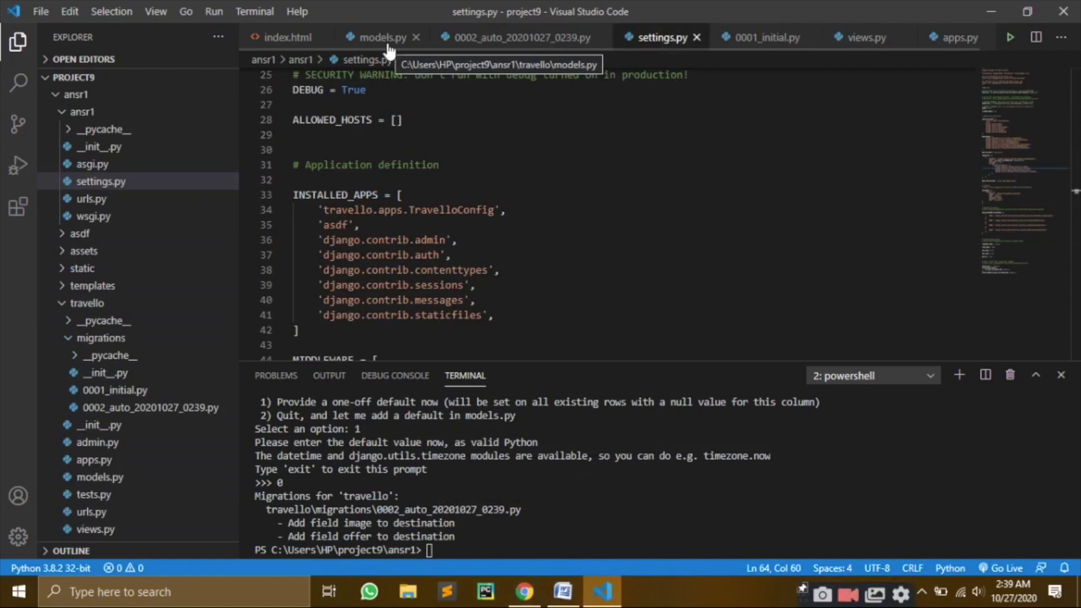
left_click(378, 36)
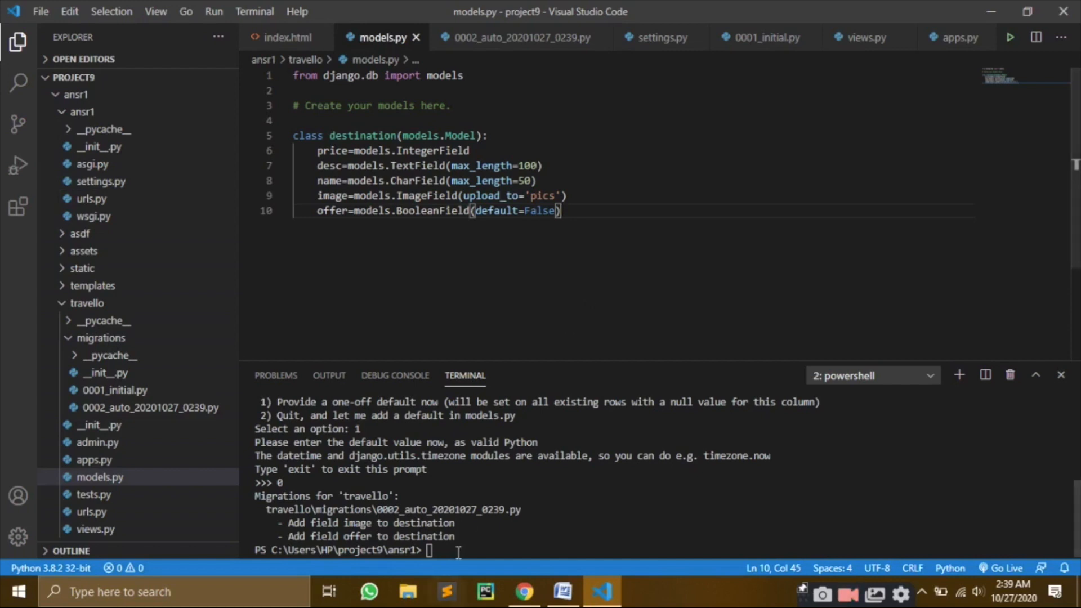
type("python manage.py makemigration")
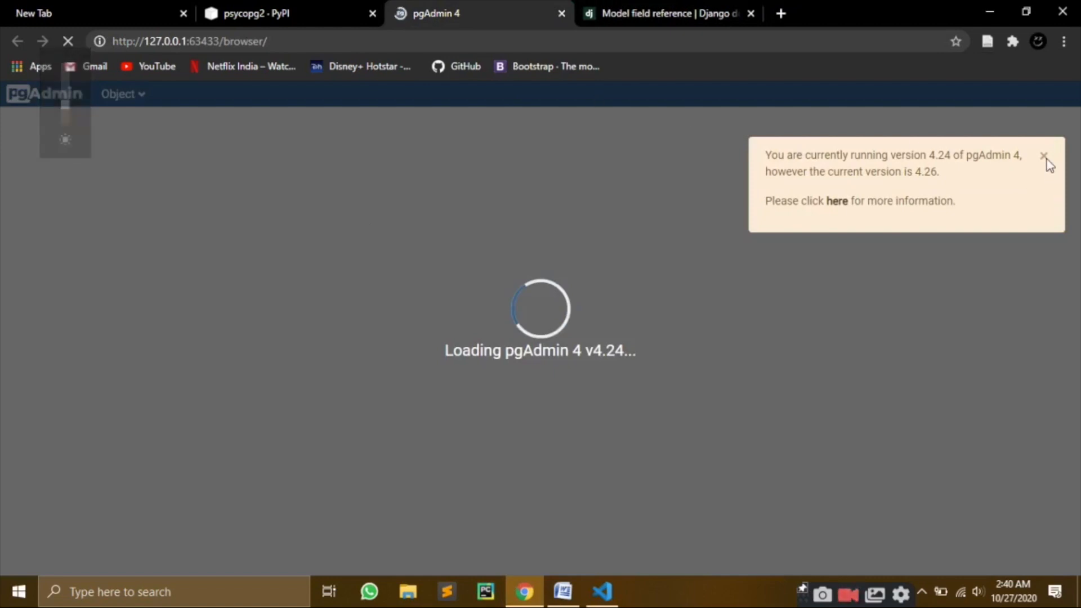
- Expand the ansr2 database's public schema to list its 11 tables including travello_destination
left_click(1043, 156)
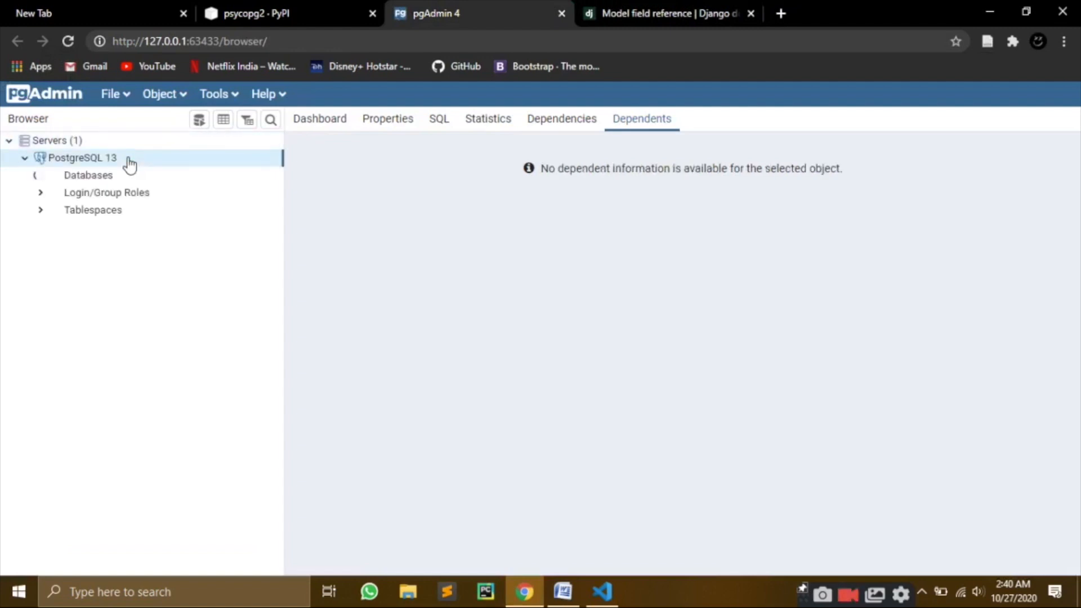
left_click(35, 175)
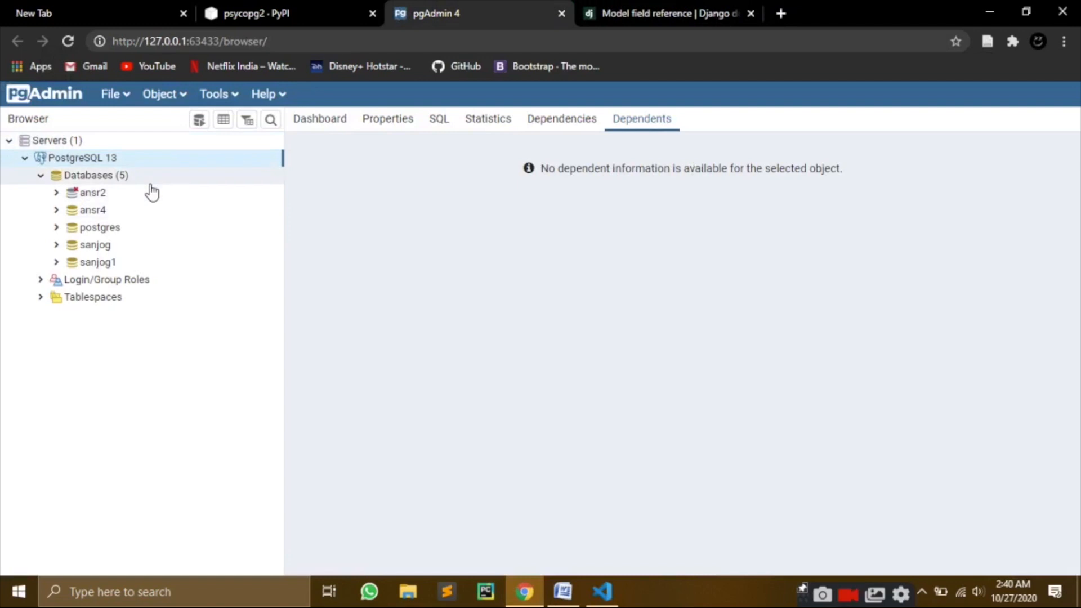
left_click(93, 193)
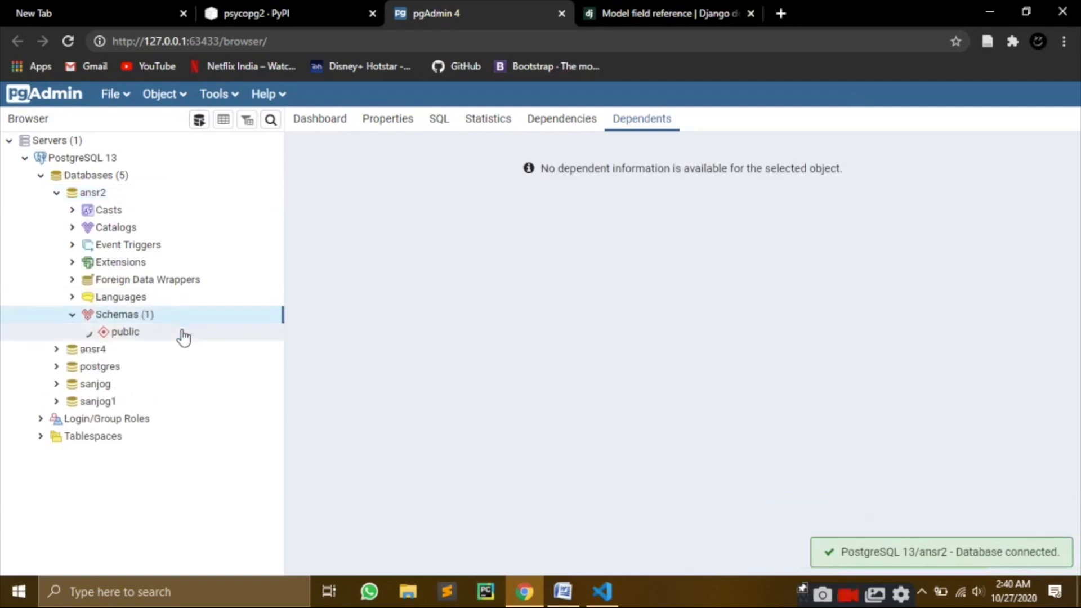
left_click(124, 331)
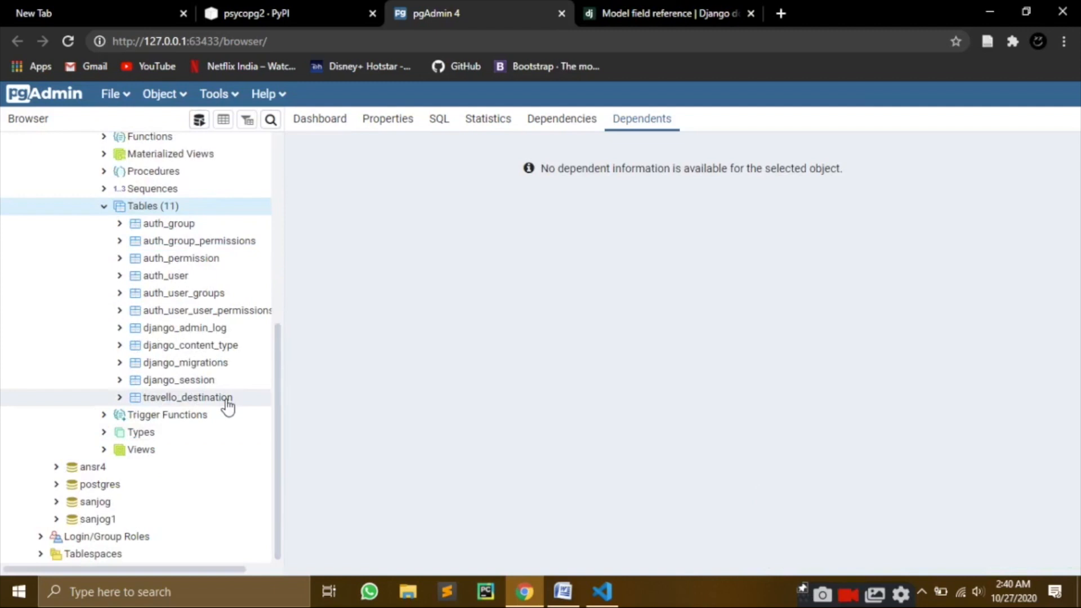
mouse_move(236, 379)
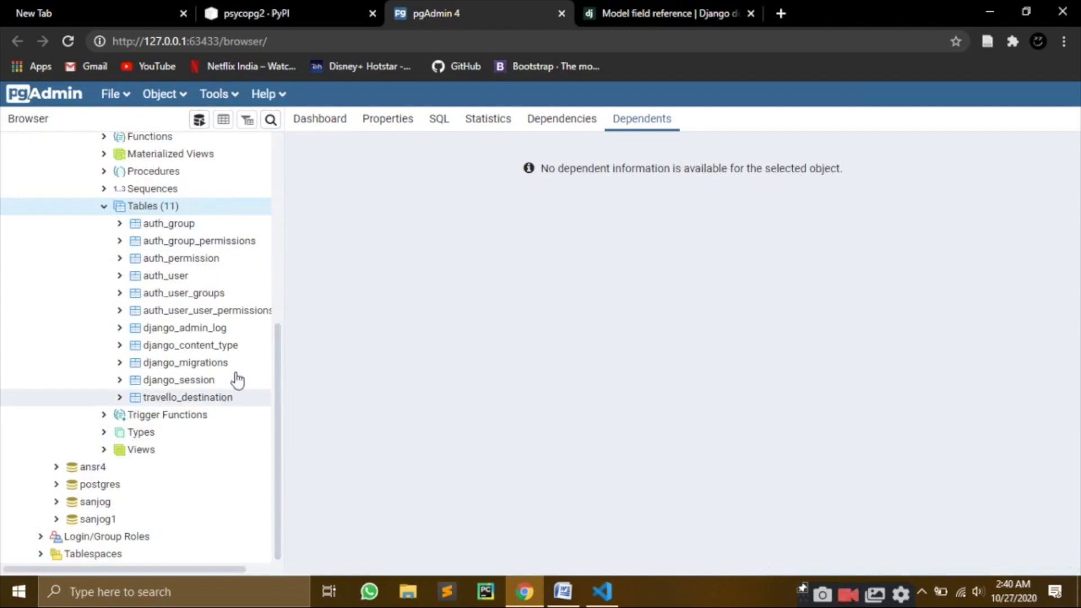
- View travello_destination's data, showing id, desc, name, image and offer columns, no price
right_click(187, 398)
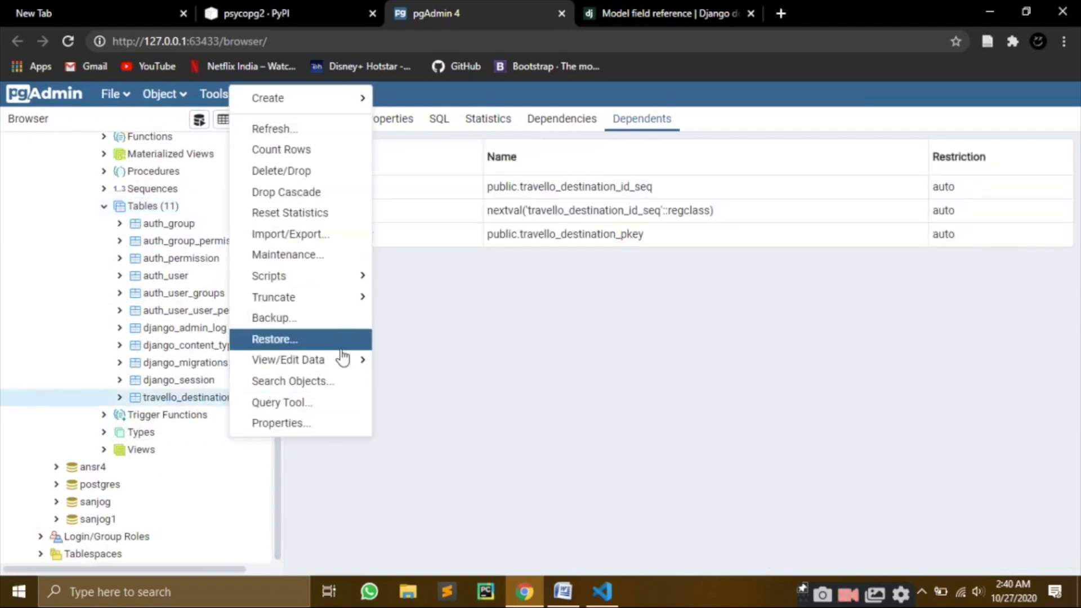
left_click(289, 360)
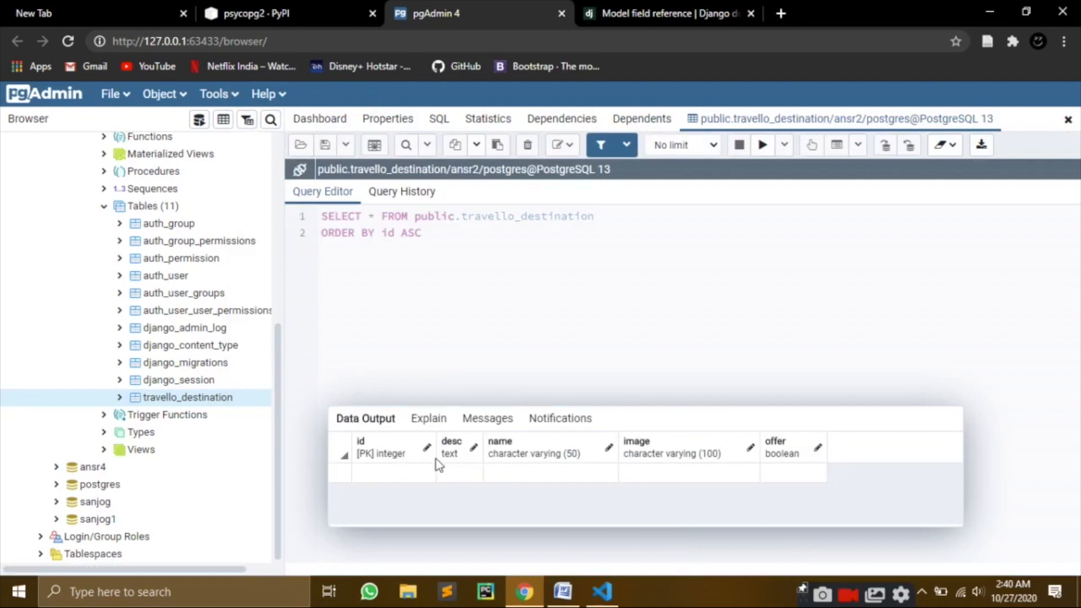
mouse_move(682, 466)
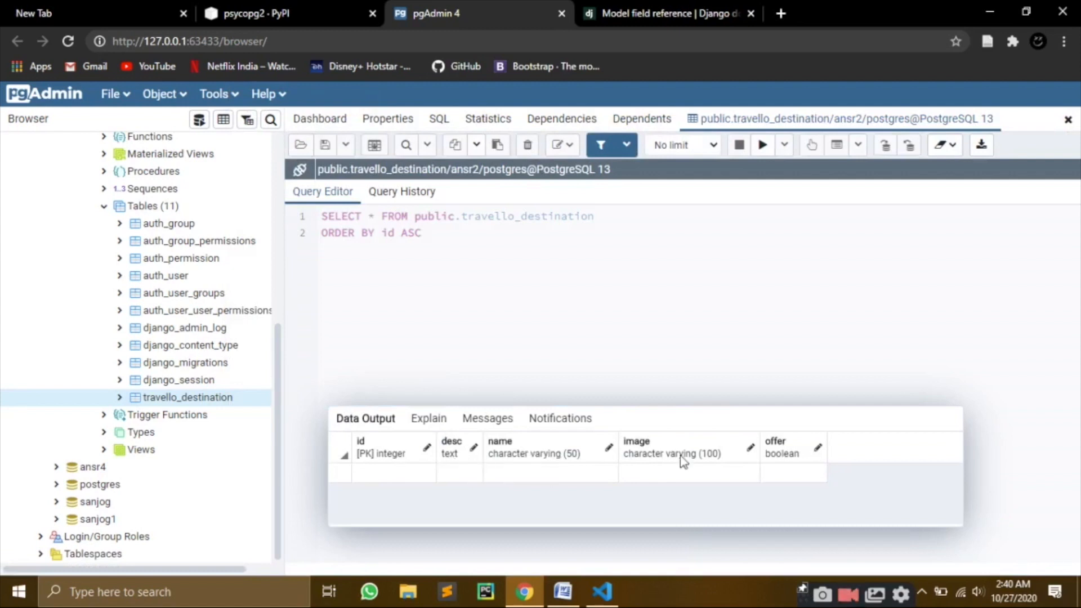
mouse_move(777, 459)
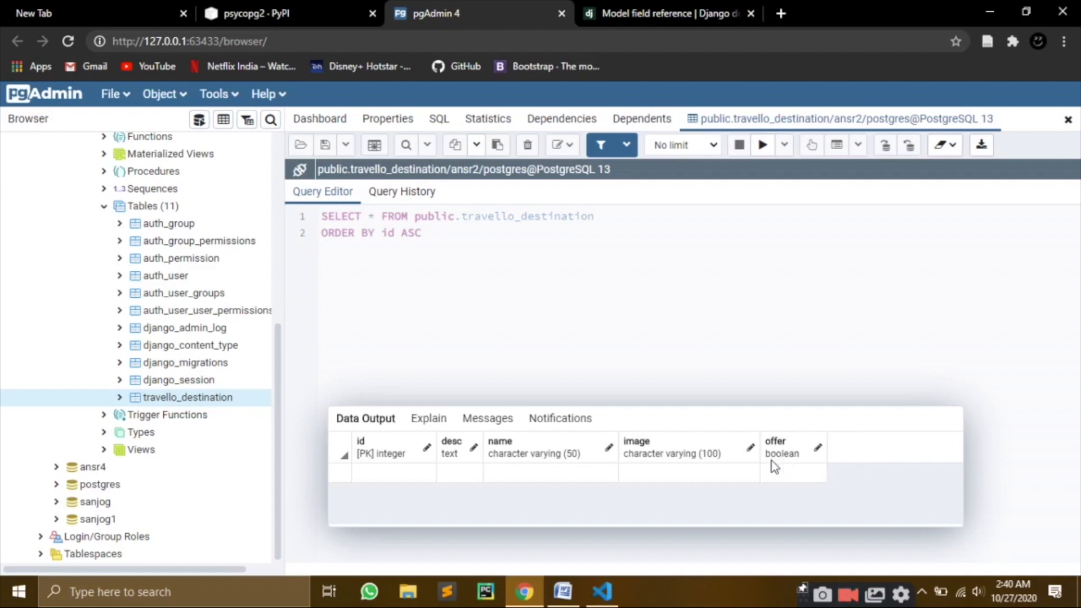
mouse_move(626, 541)
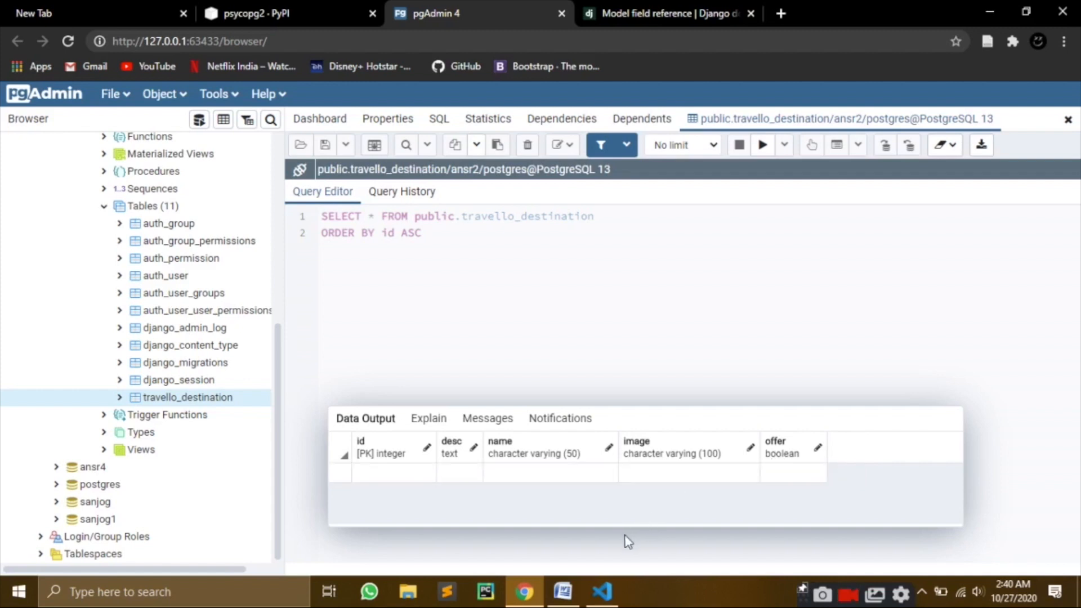
mouse_move(735, 510)
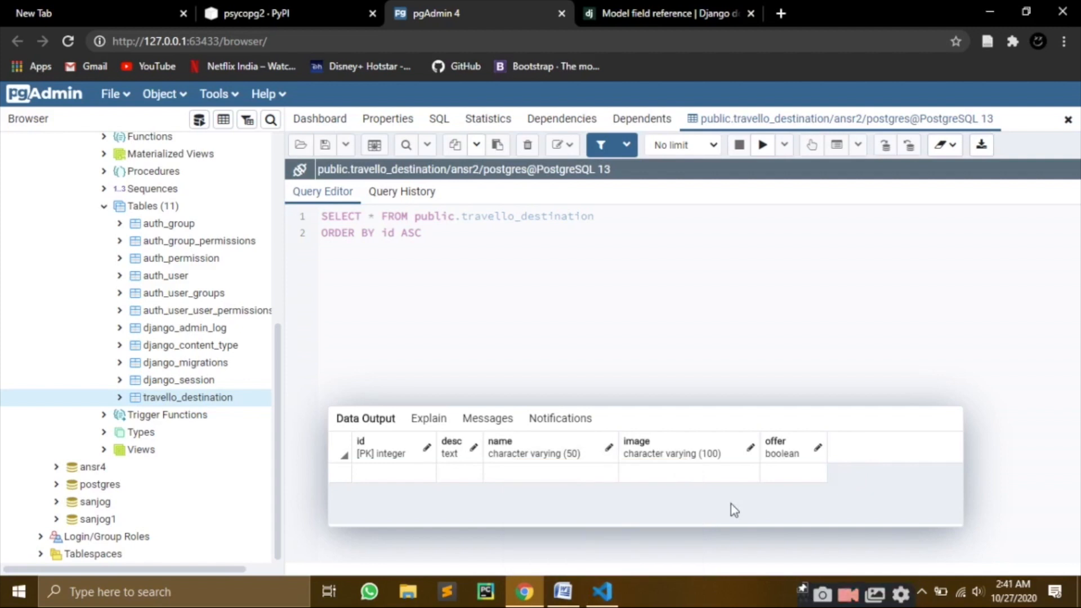
mouse_move(635, 538)
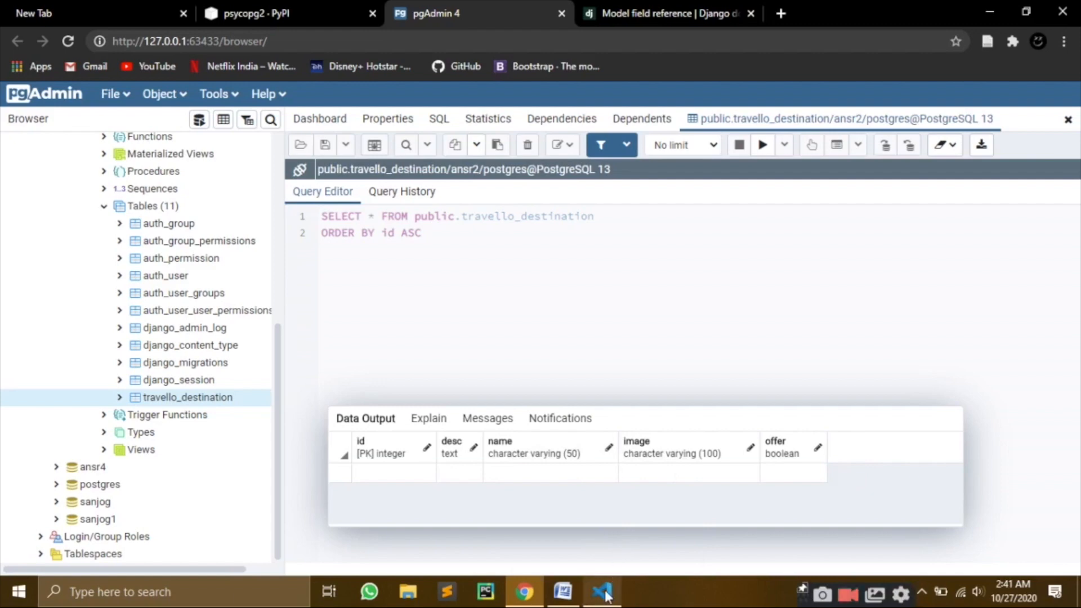
- Declare price as models.IntegerField() in the destination model
left_click(603, 590)
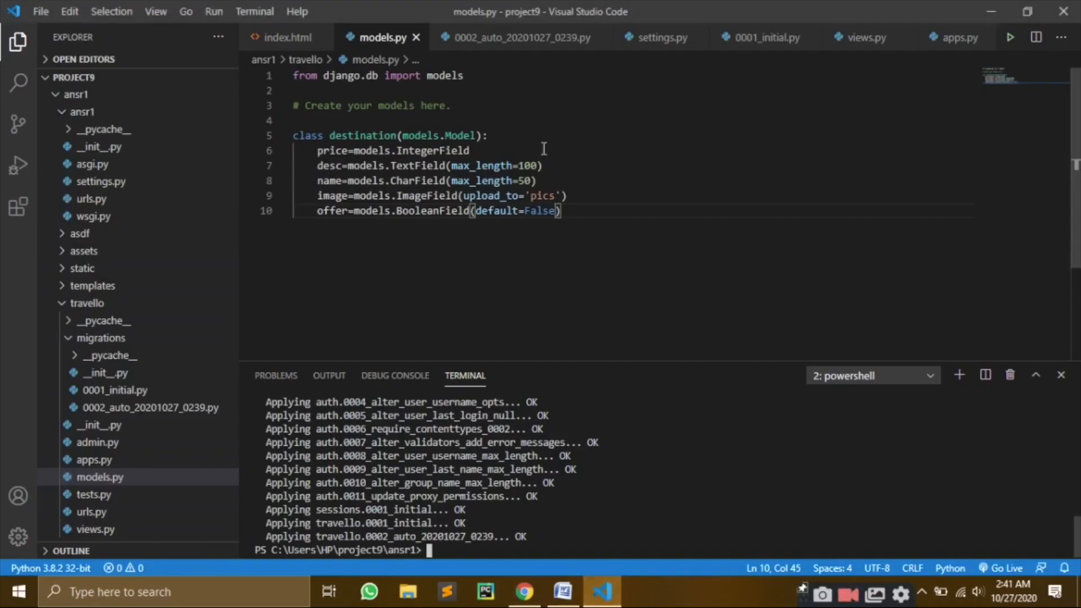
left_click(489, 135)
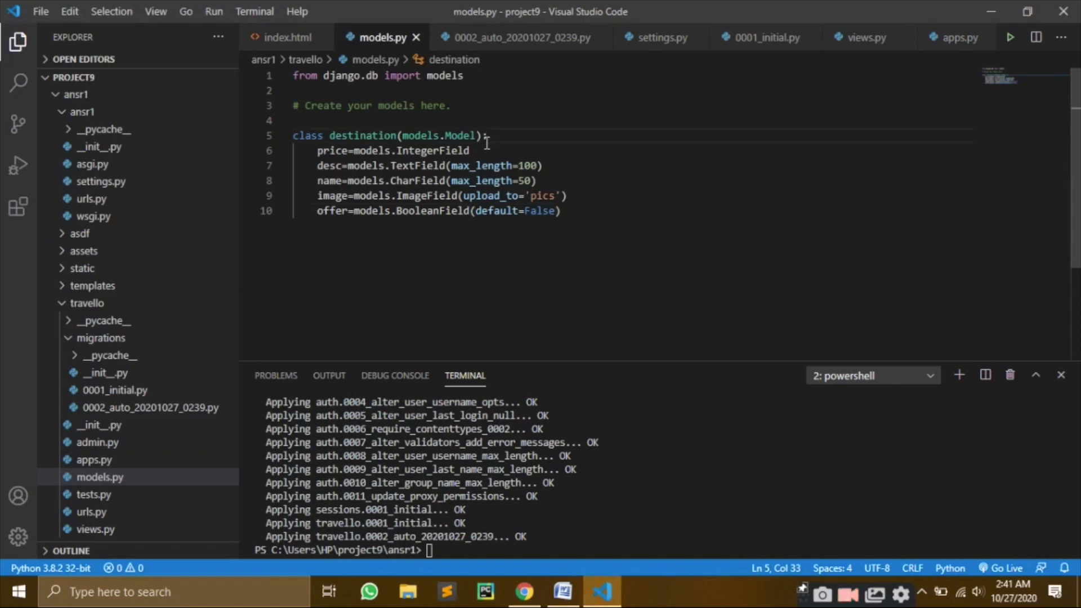
left_click(471, 151)
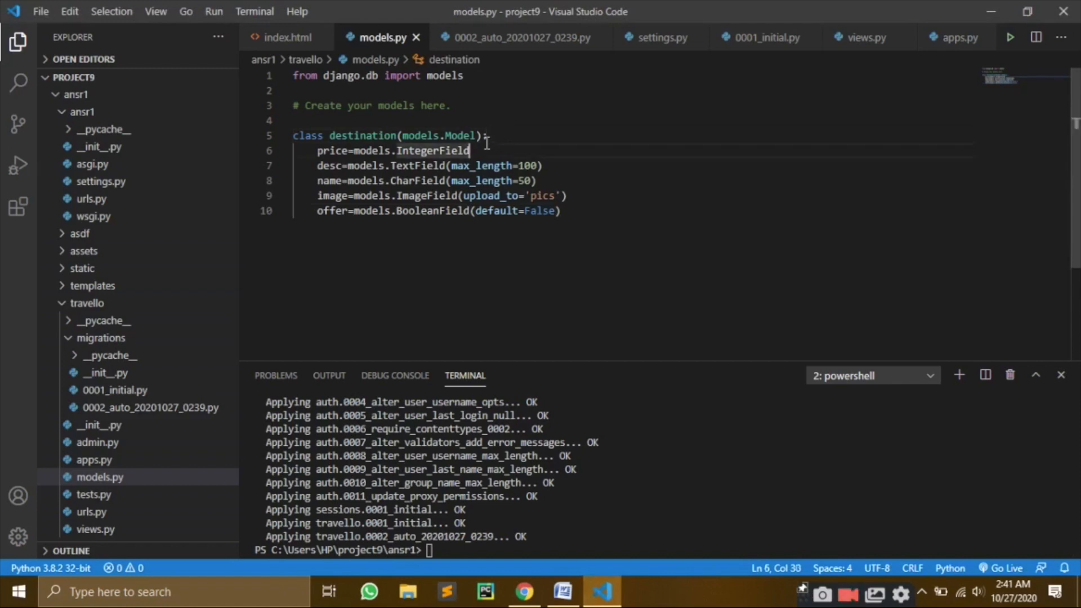
type("()")
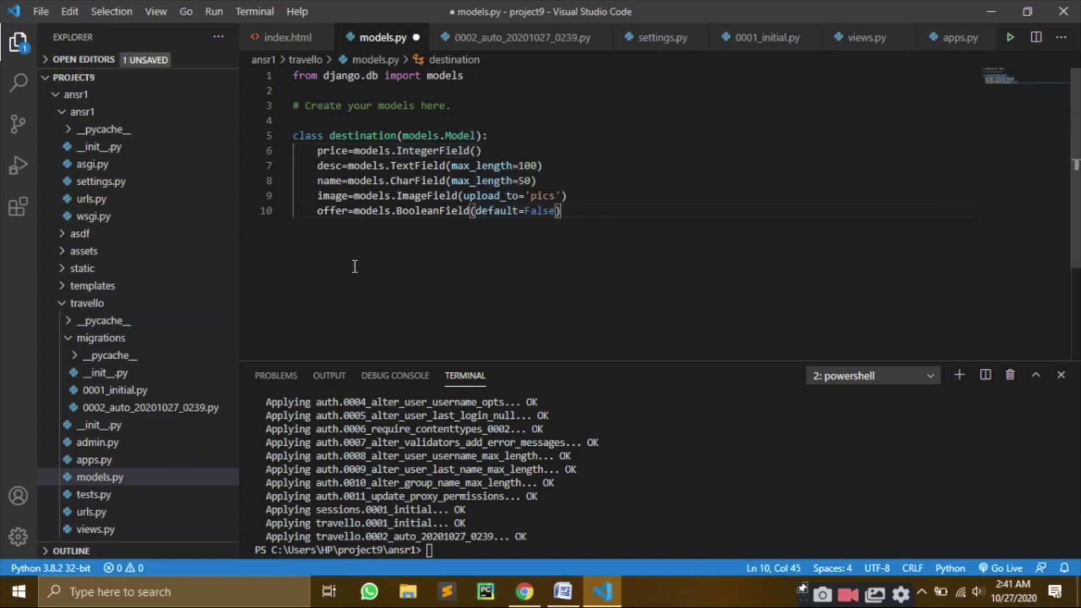
- Create migration 0003_destination_price with default 0 and apply it with python manage.py migrate
type("python manage.py migrate")
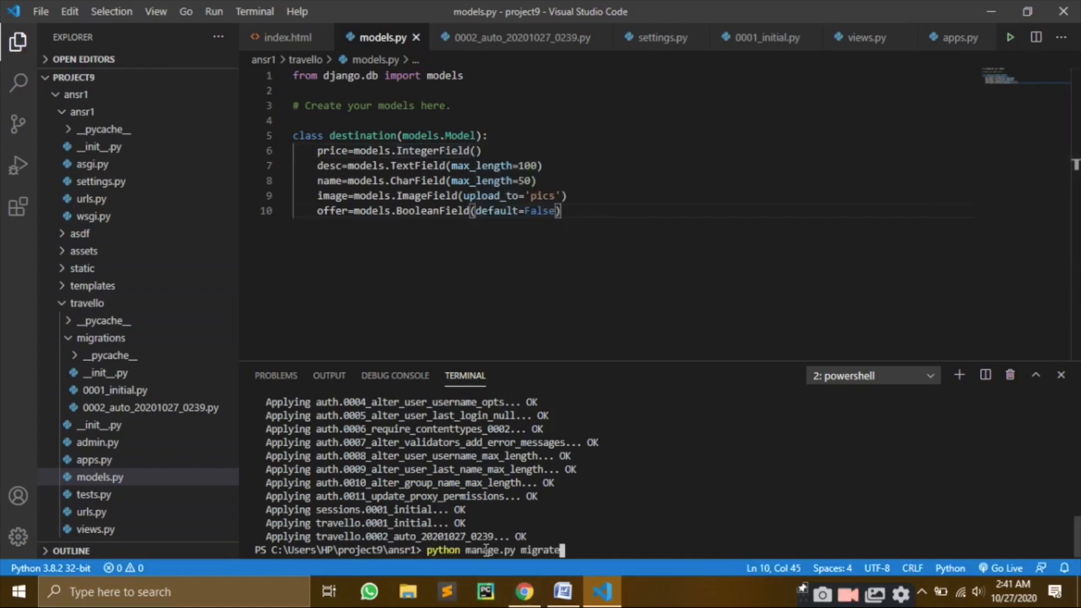
type("akemigrations")
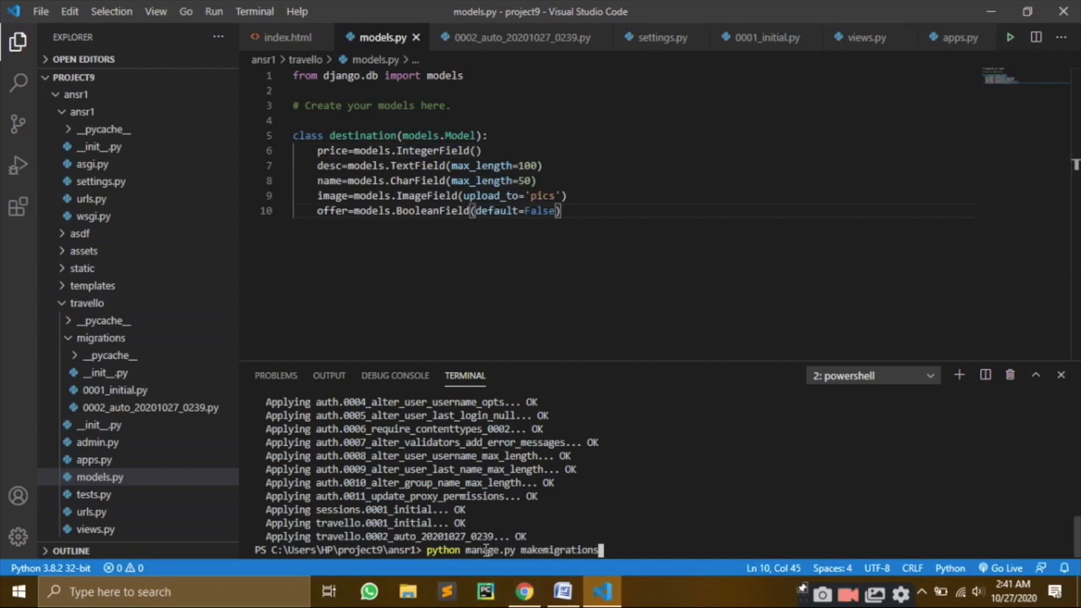
key("Enter")
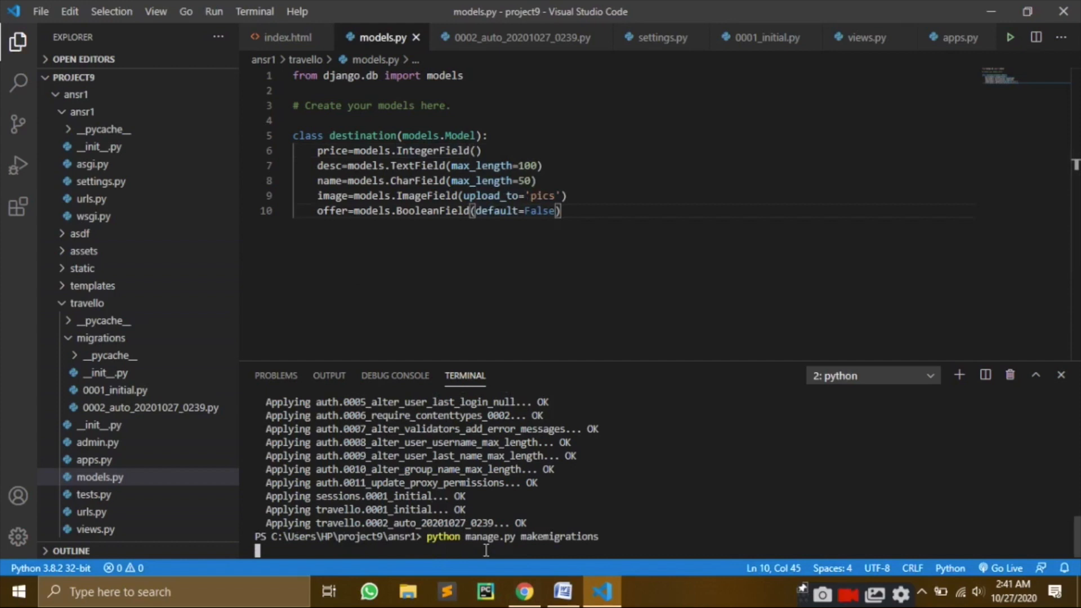
key("Enter")
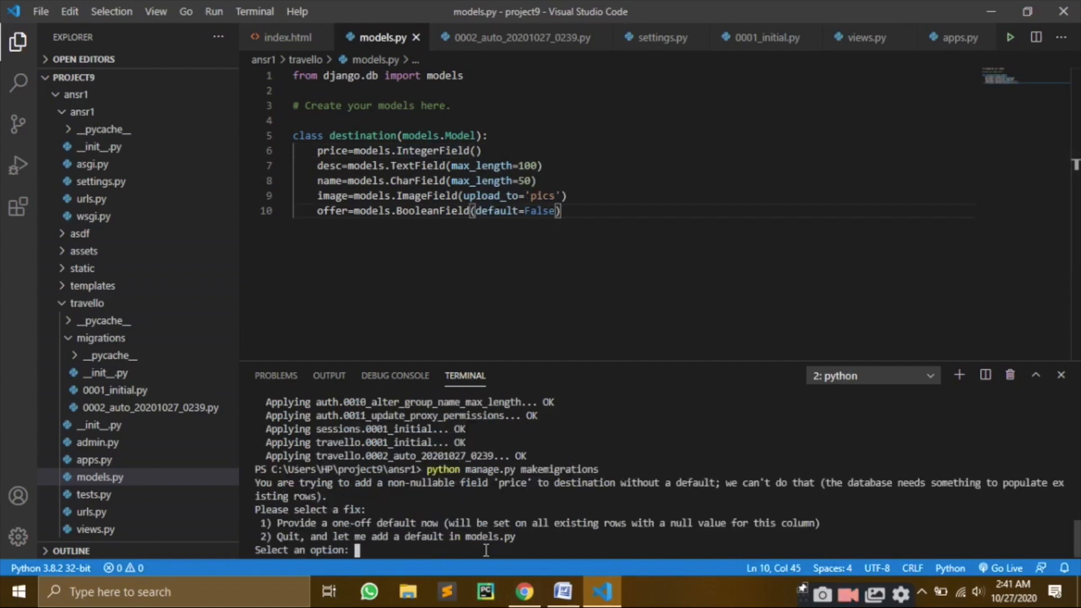
type("1")
type("0")
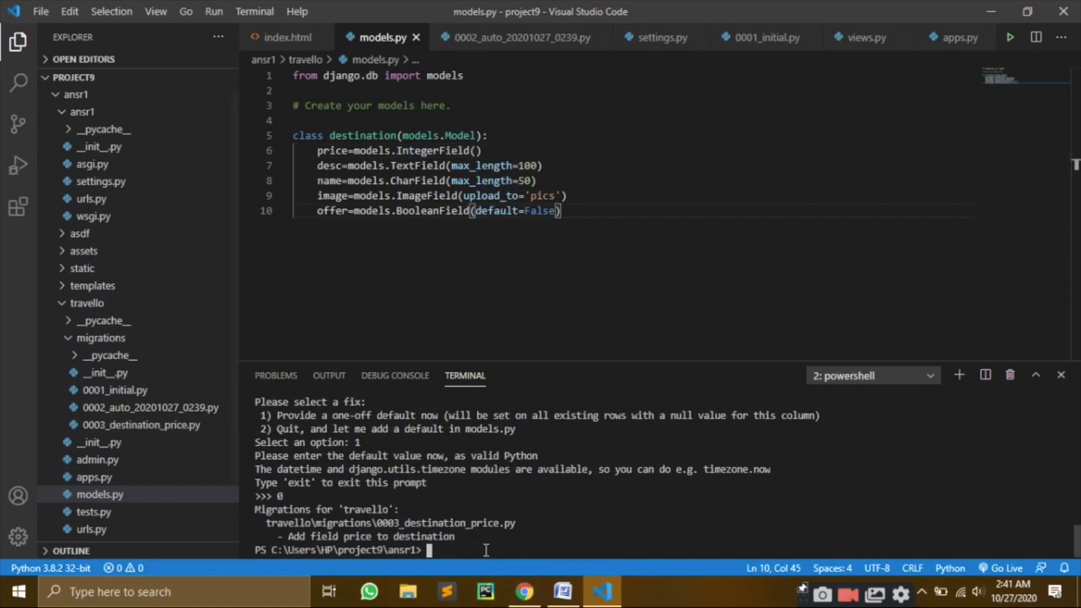
type("python manage.py migrate")
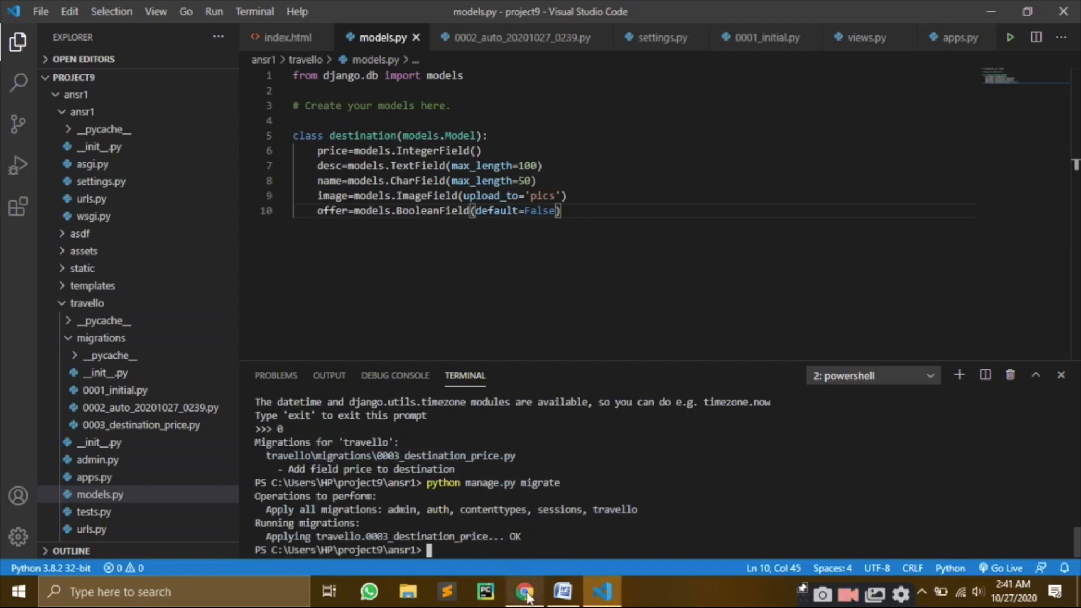
- Re-query all rows of travello_destination in pgAdmin to check the new price column
left_click(522, 591)
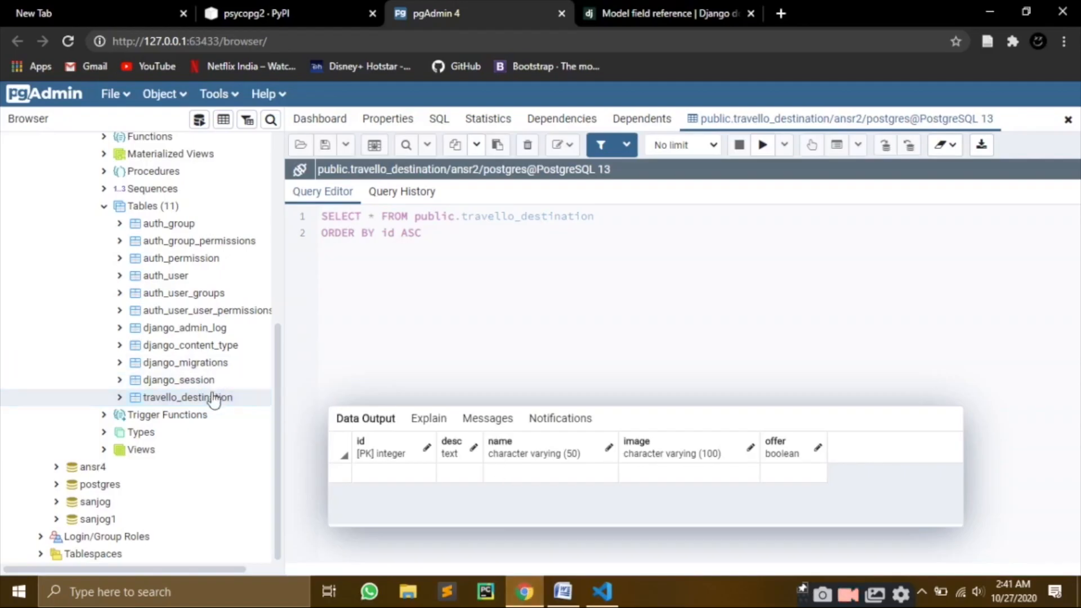
right_click(190, 398)
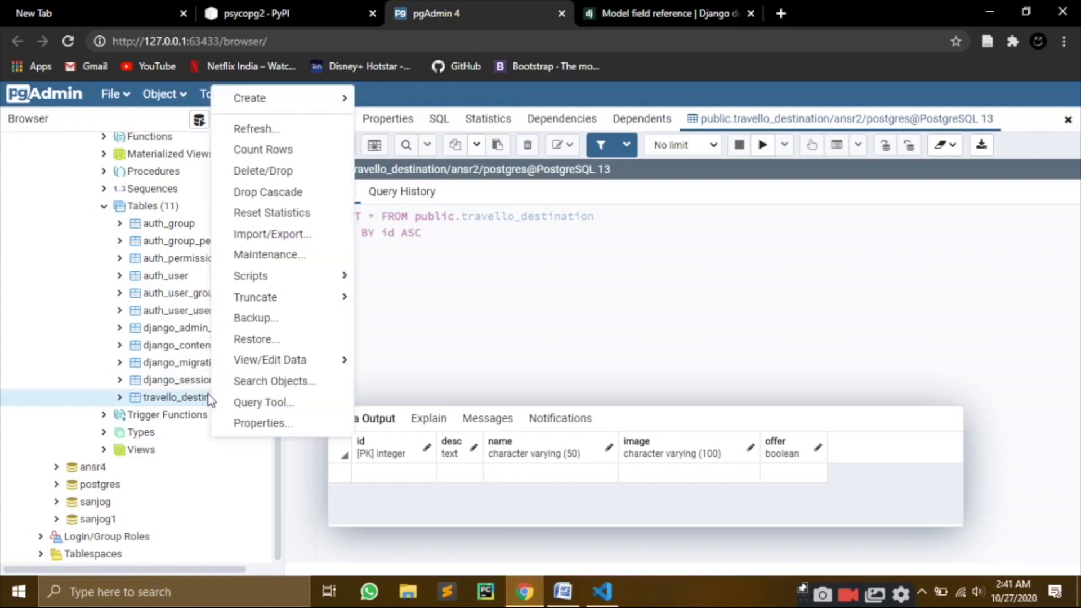
mouse_move(255, 298)
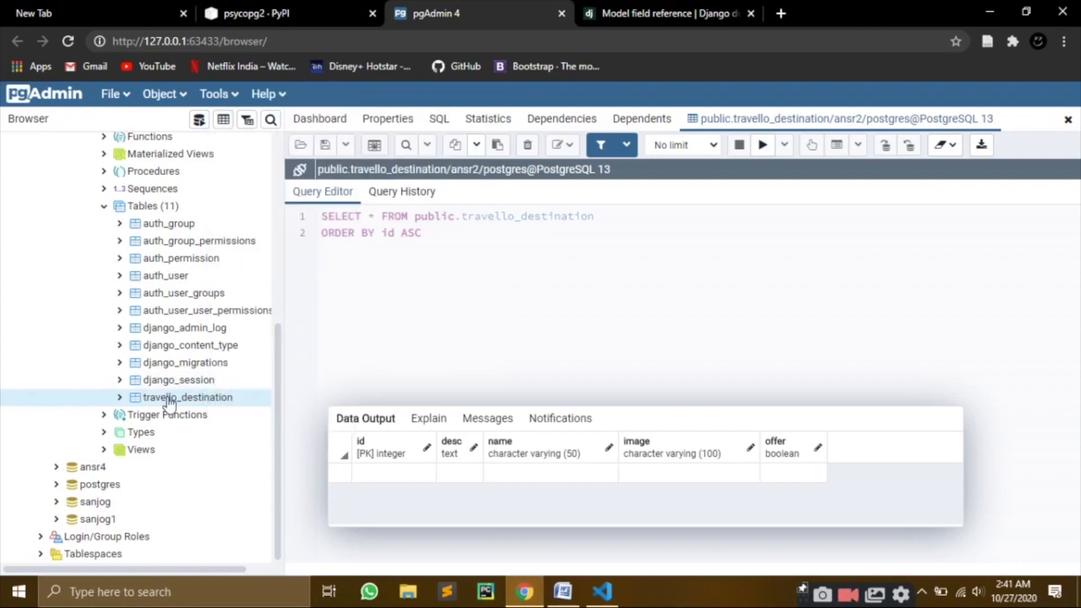
right_click(169, 397)
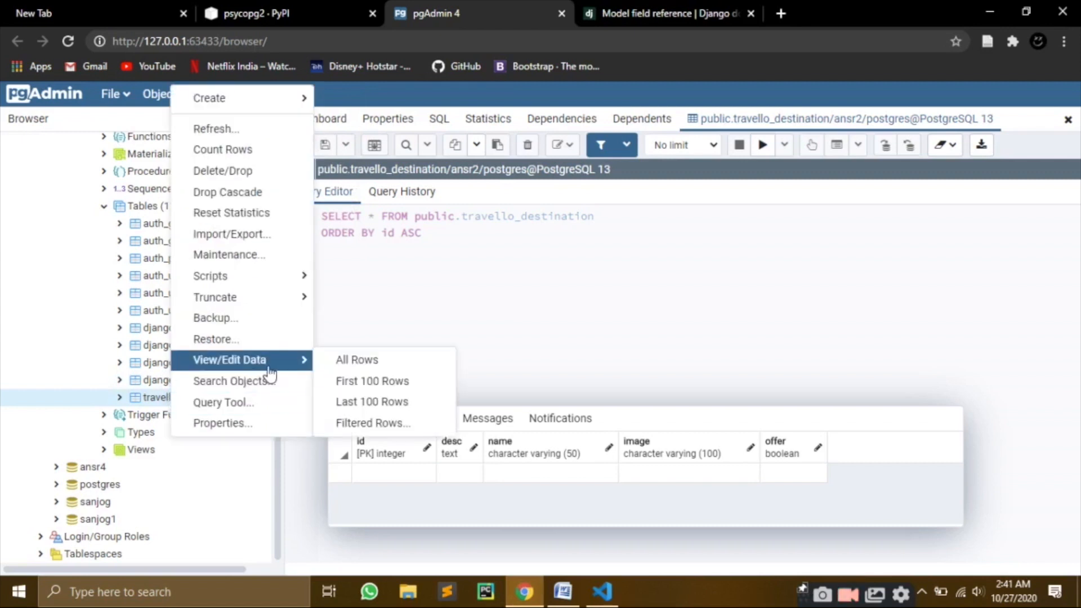
left_click(356, 361)
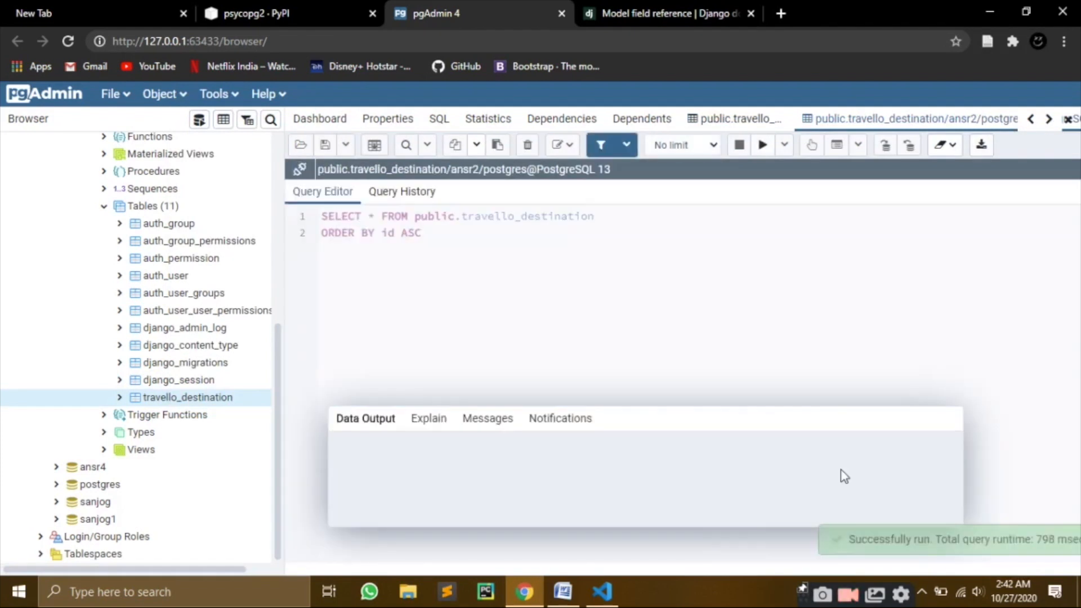
left_click(761, 144)
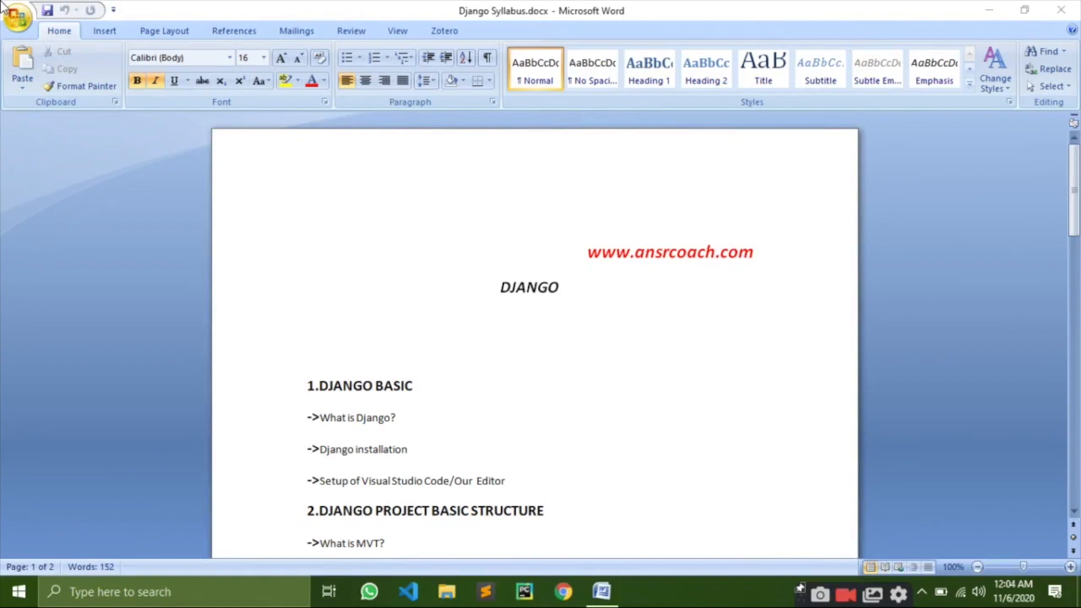
mouse_move(336, 180)
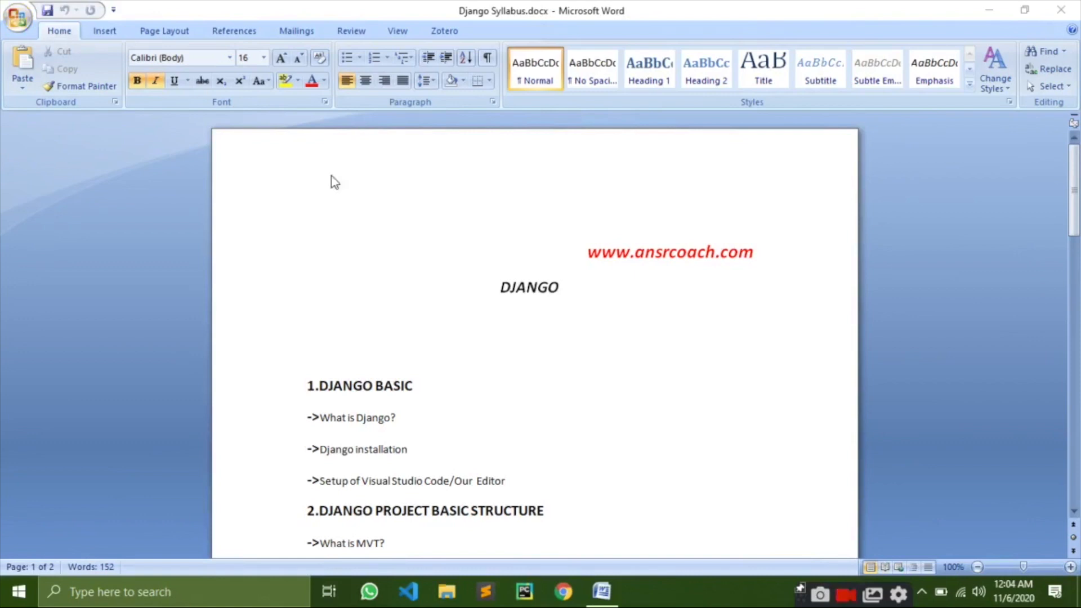